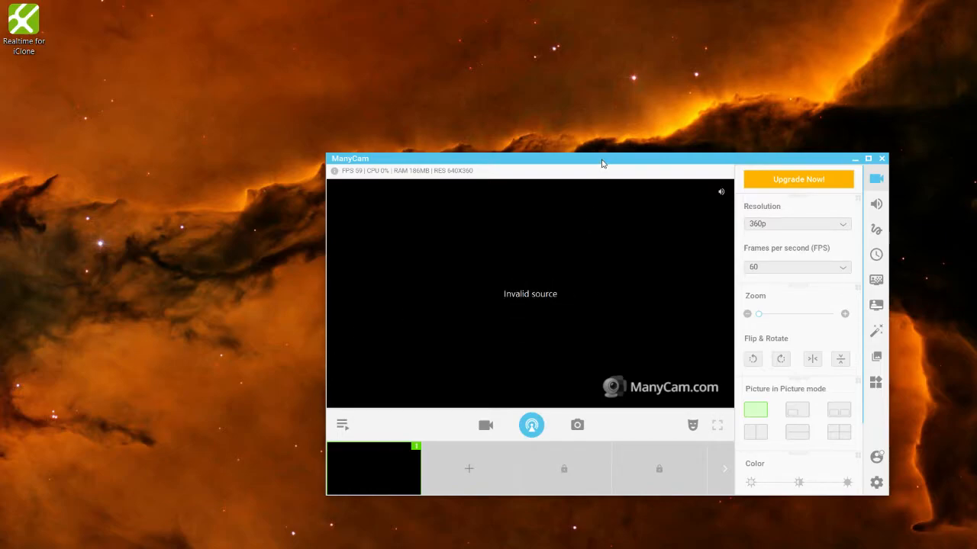
Step: Move the ManyCam window up and to the left on the desktop
left_click_drag(603, 159, 450, 75)
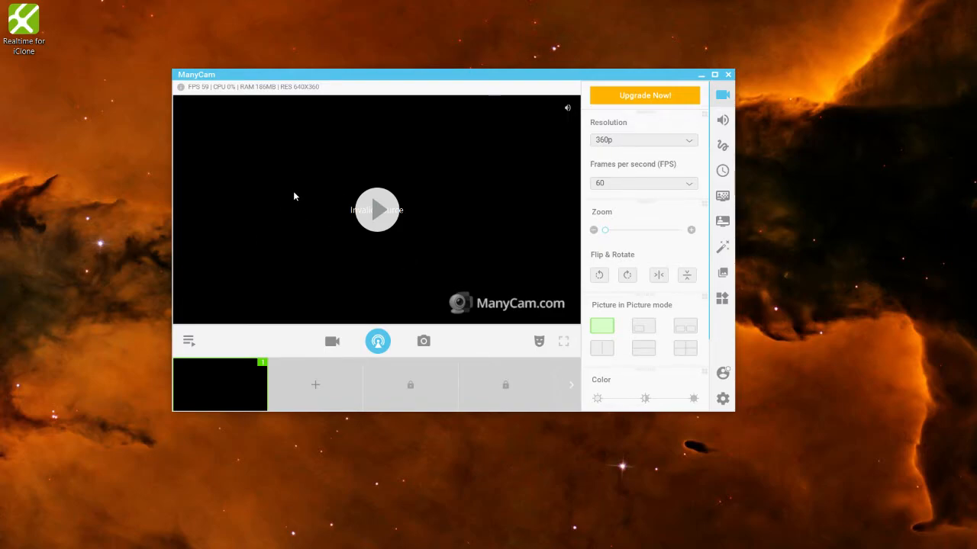
mouse_move(276, 196)
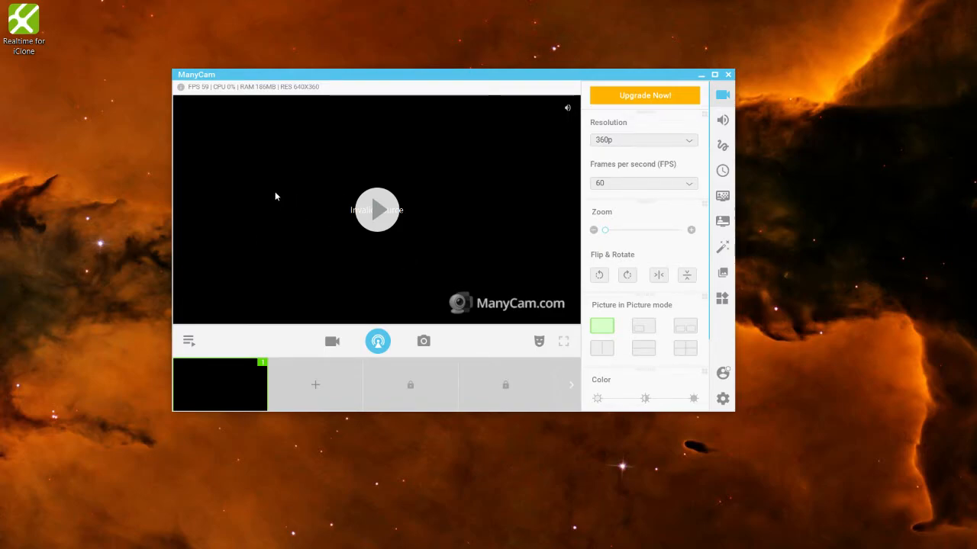
mouse_move(394, 164)
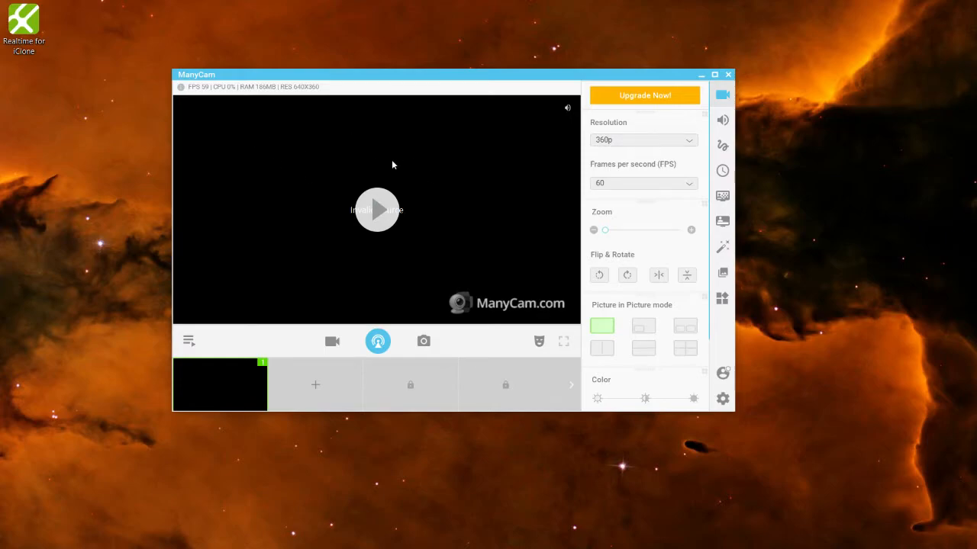
mouse_move(471, 191)
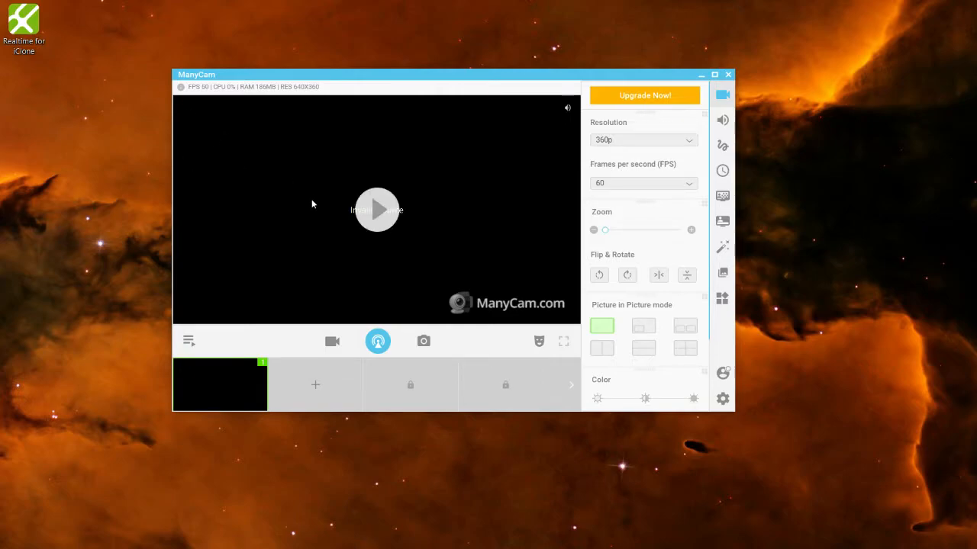
mouse_move(493, 174)
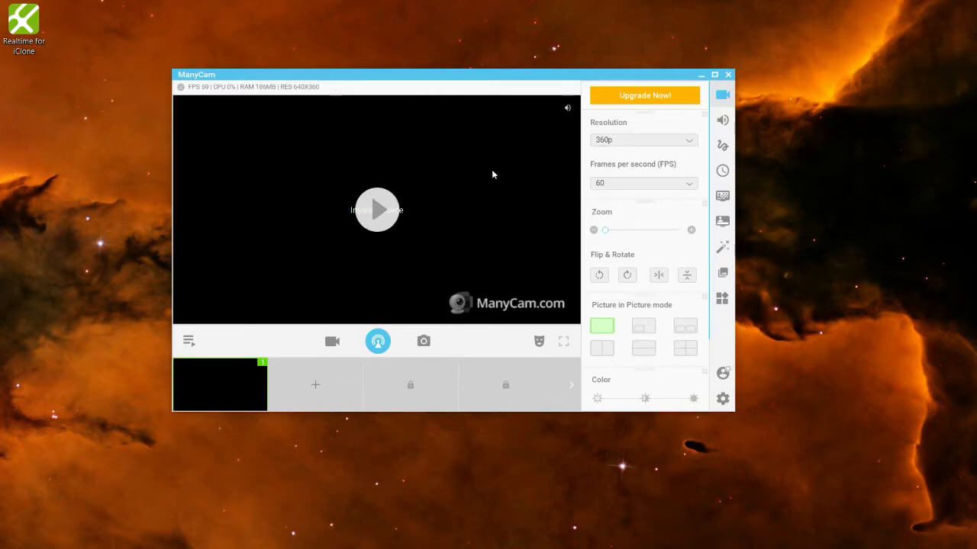
mouse_move(324, 160)
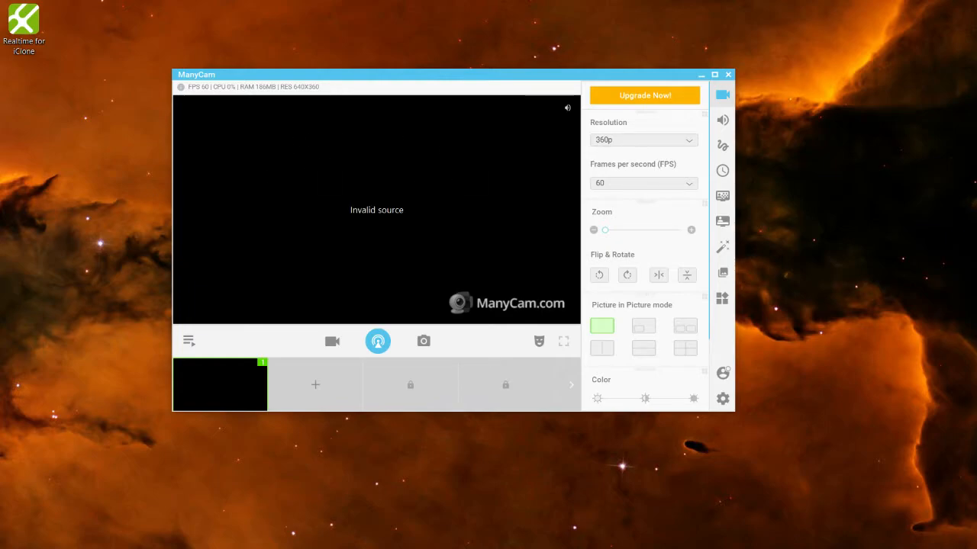
mouse_move(393, 191)
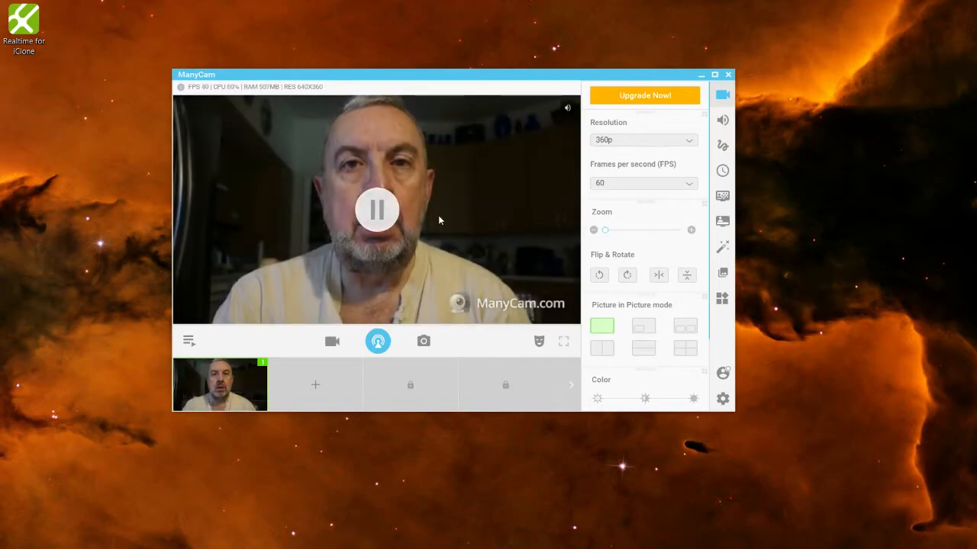
Step: Pause the ManyCam video playback, then resume it
left_click(376, 209)
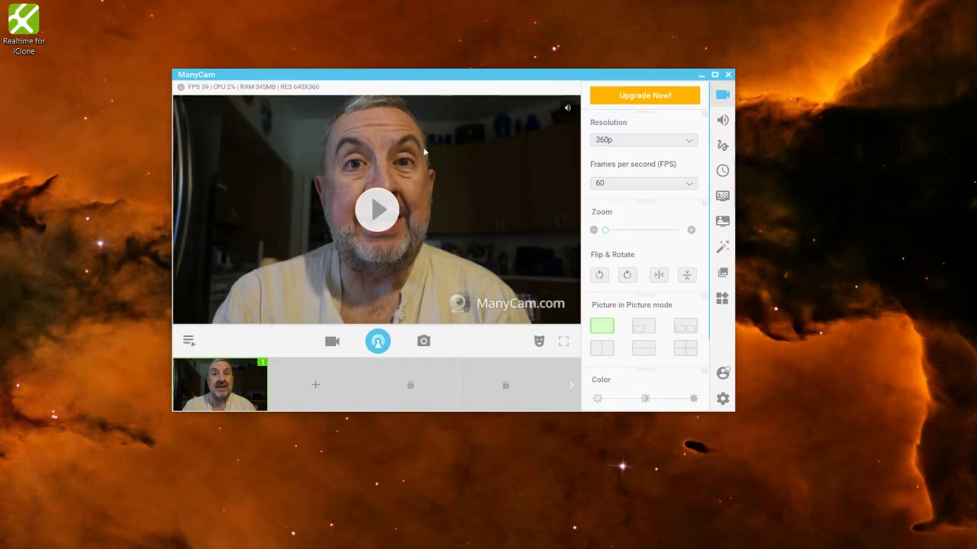
mouse_move(310, 160)
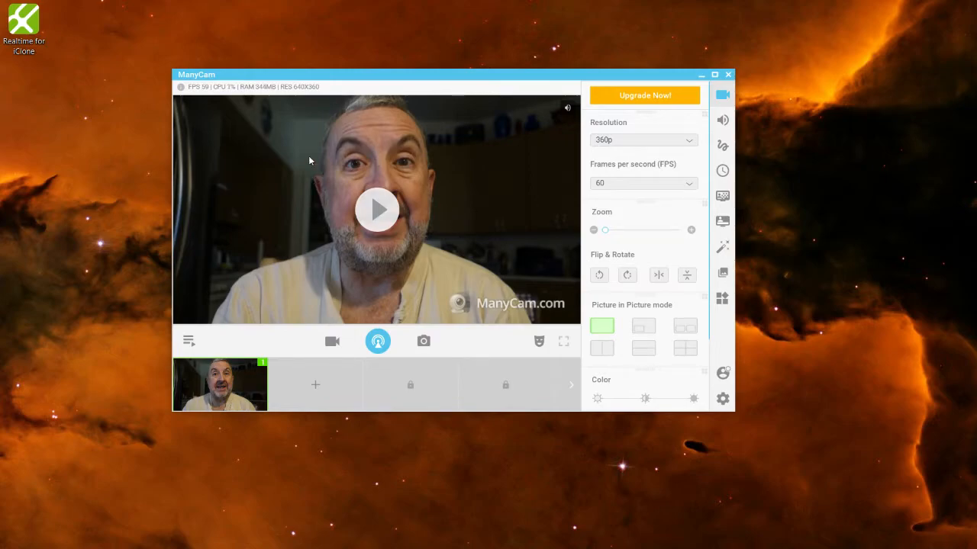
mouse_move(302, 113)
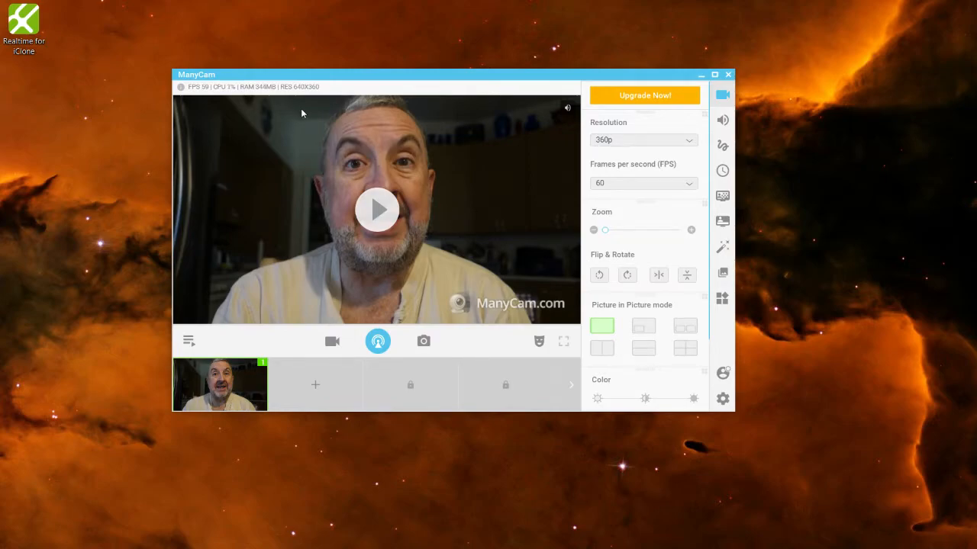
mouse_move(351, 173)
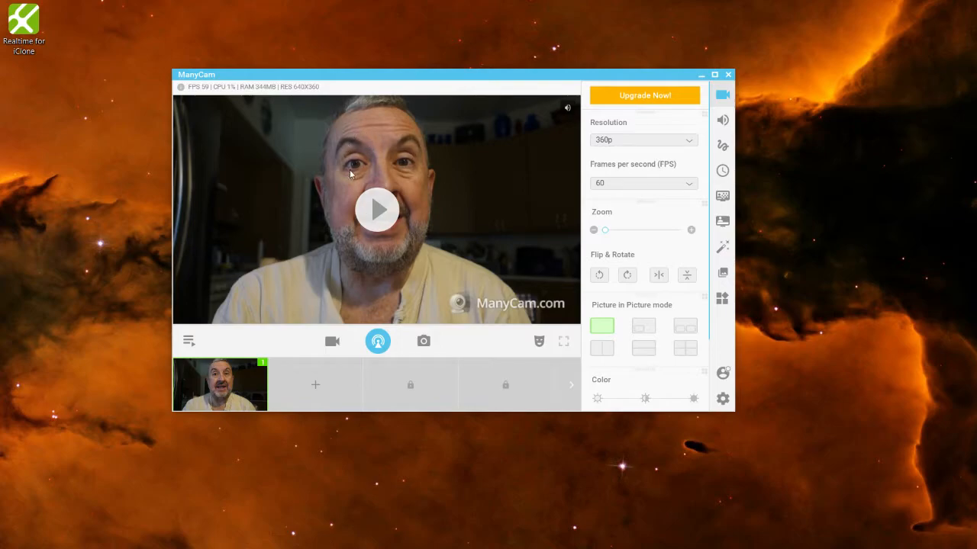
mouse_move(176, 135)
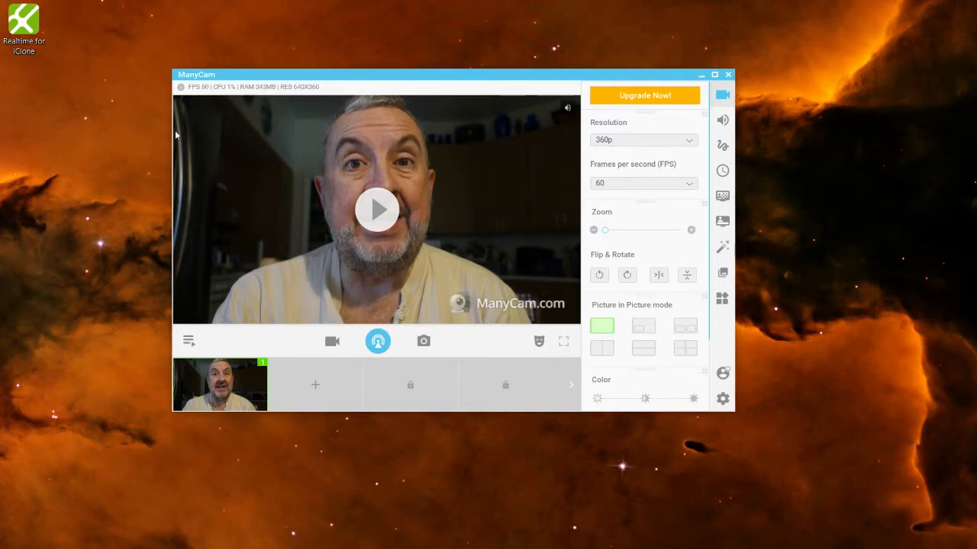
mouse_move(228, 135)
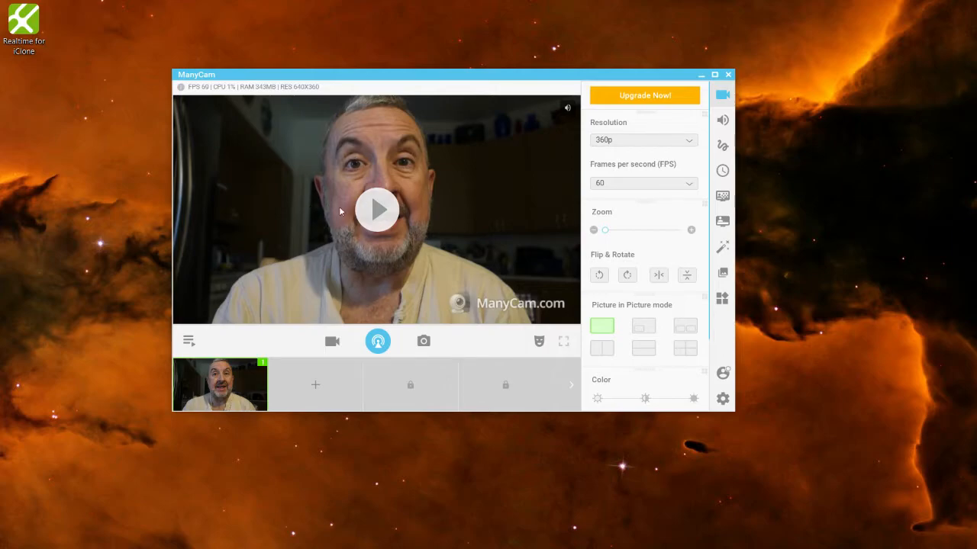
mouse_move(344, 244)
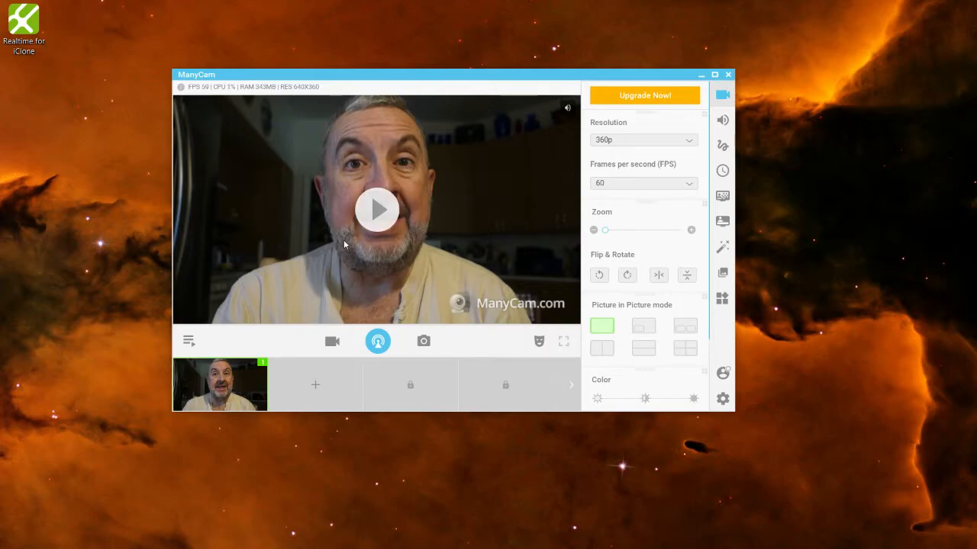
mouse_move(398, 227)
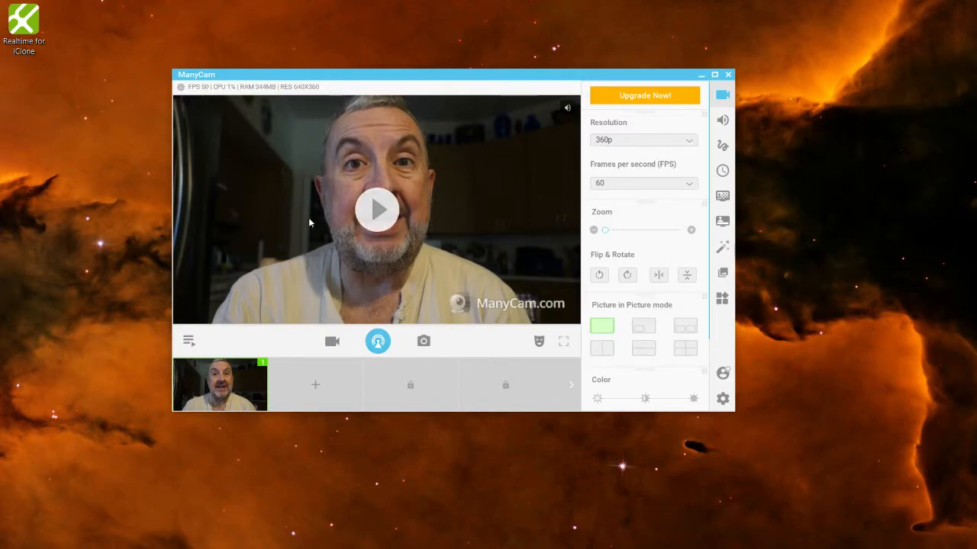
mouse_move(383, 131)
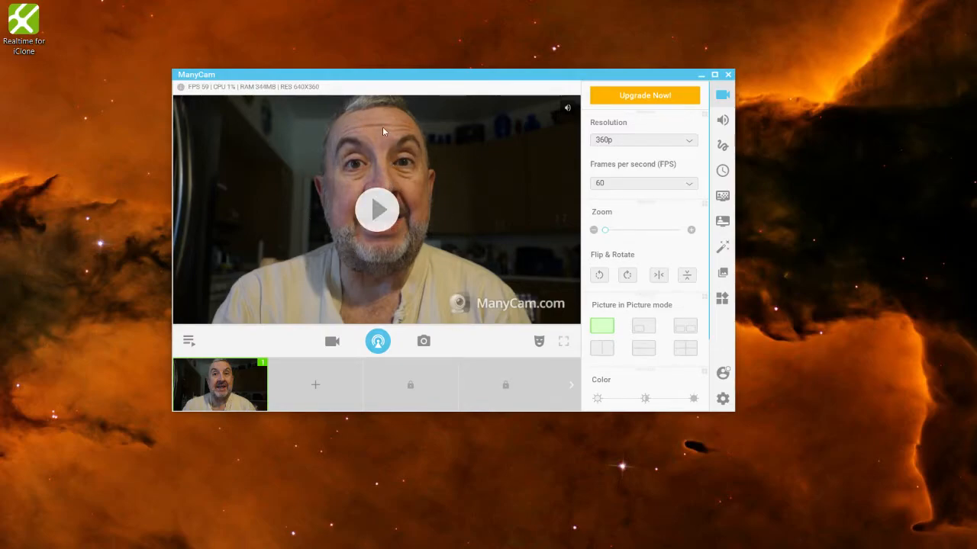
mouse_move(324, 187)
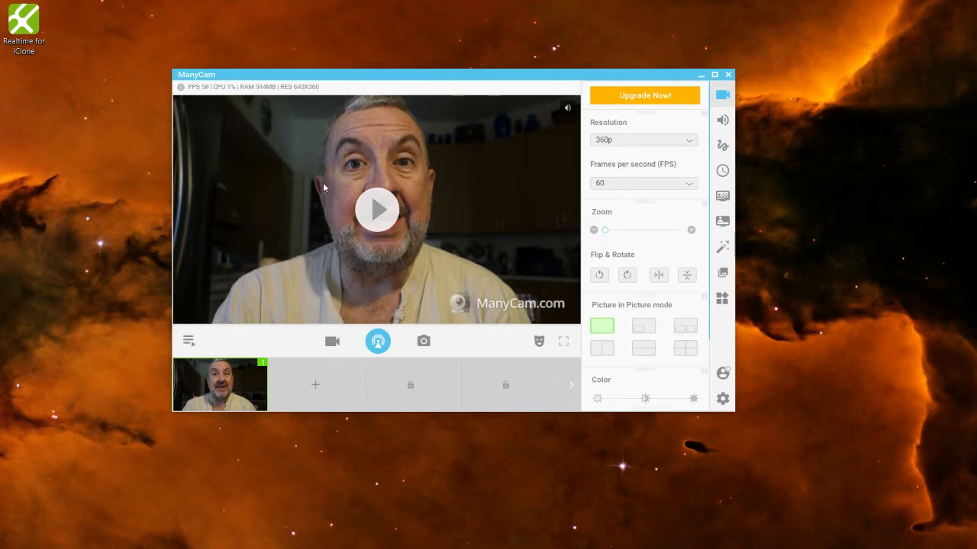
mouse_move(319, 119)
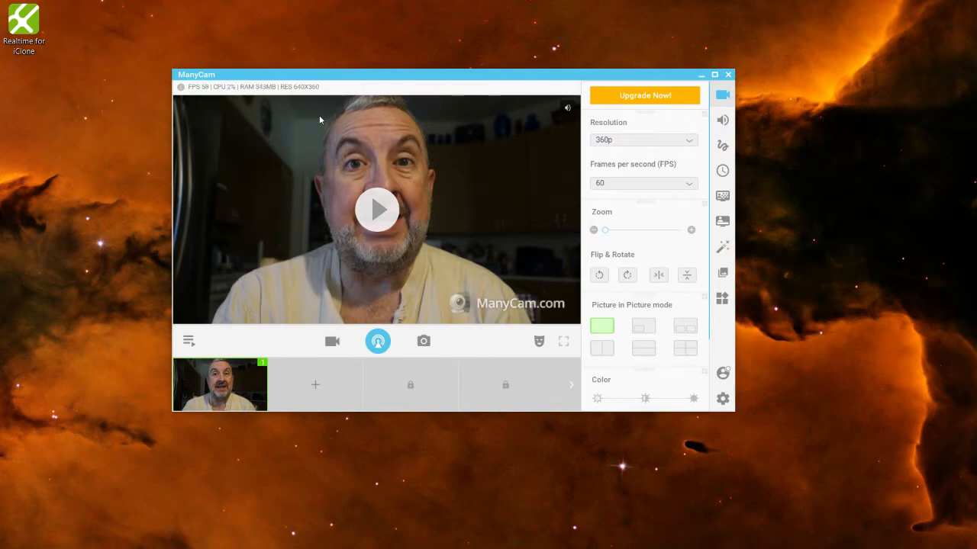
mouse_move(402, 188)
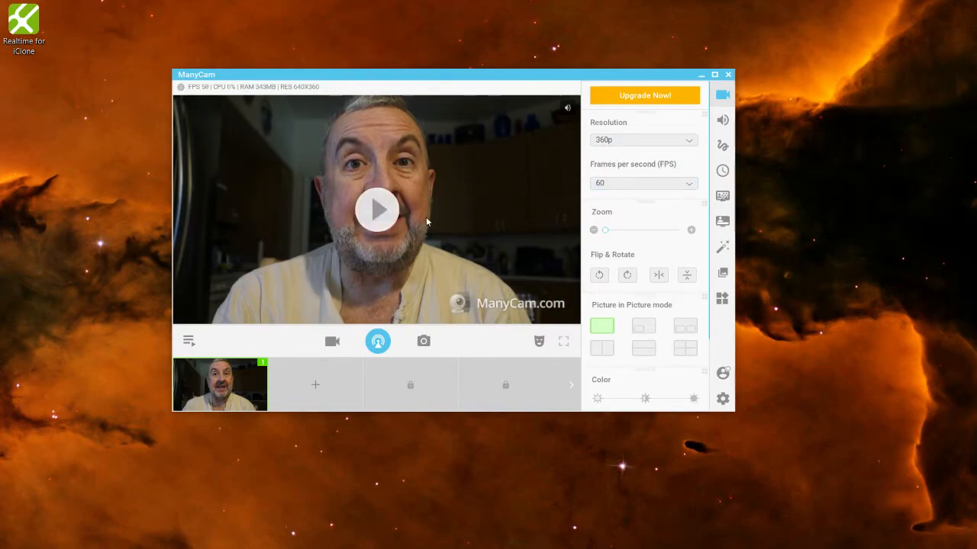
mouse_move(295, 135)
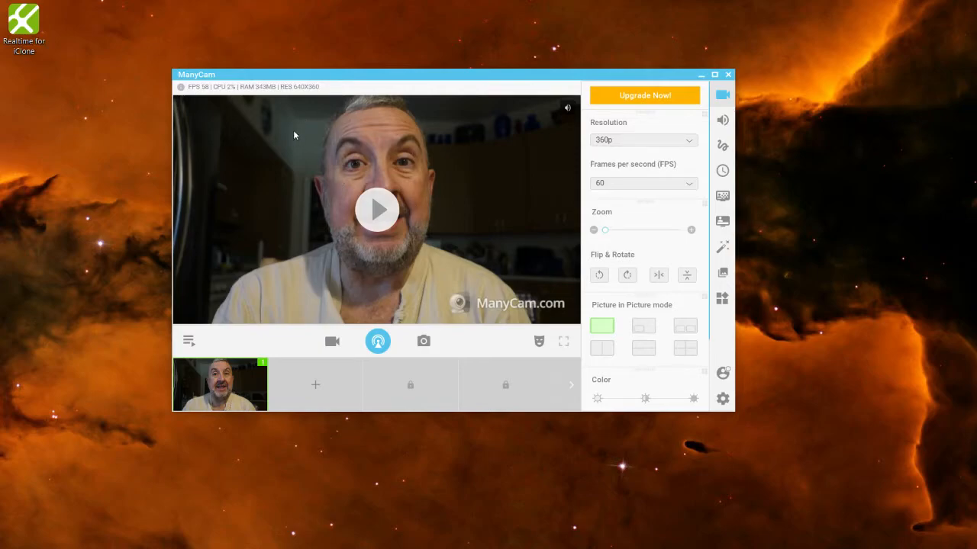
mouse_move(270, 109)
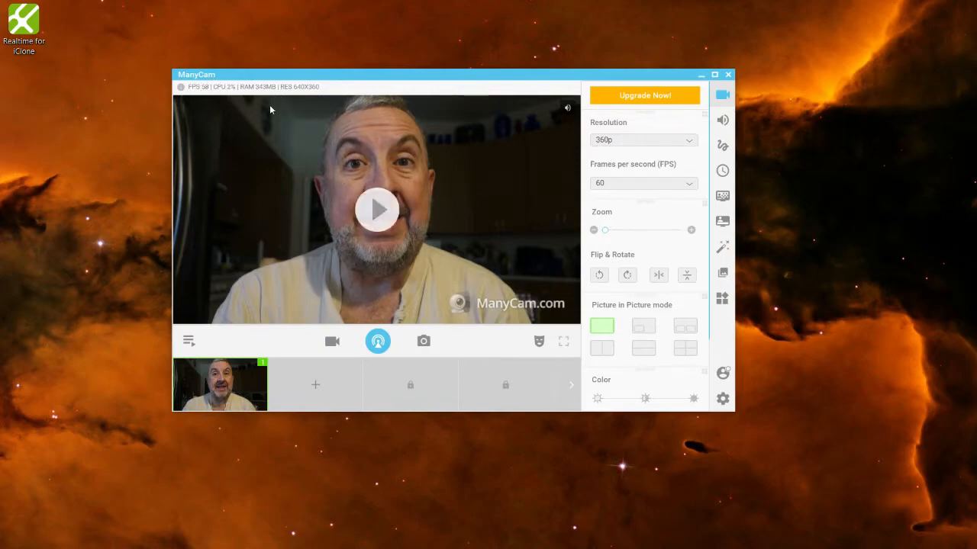
mouse_move(347, 127)
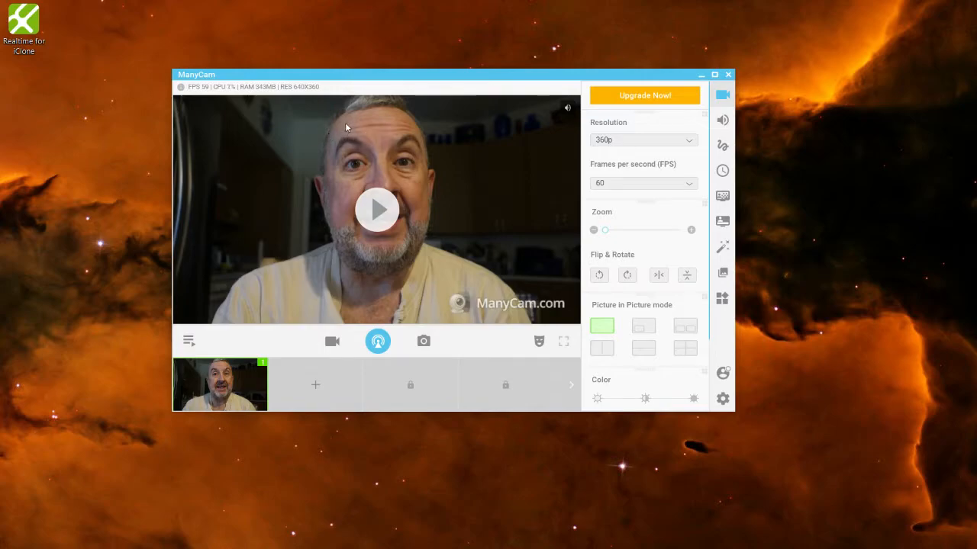
left_click(377, 209)
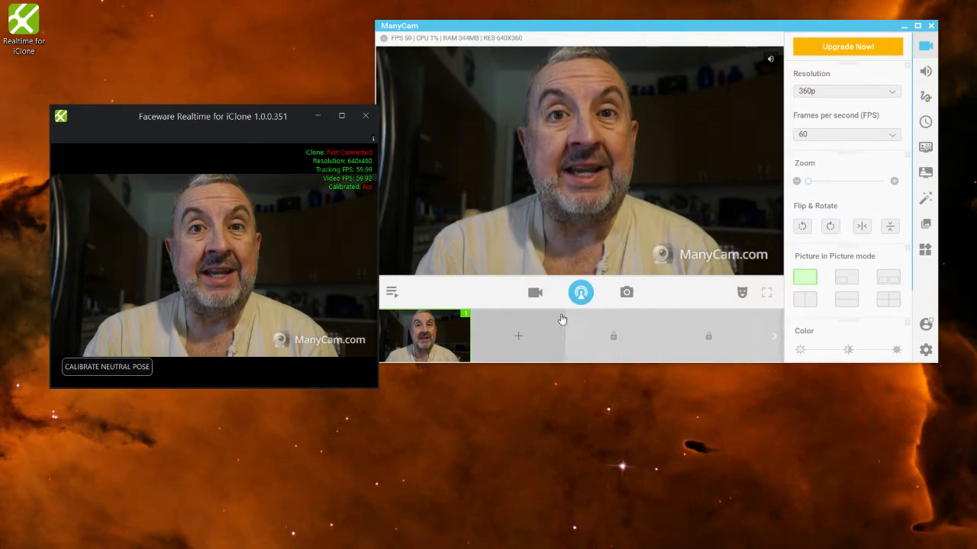
mouse_move(391, 293)
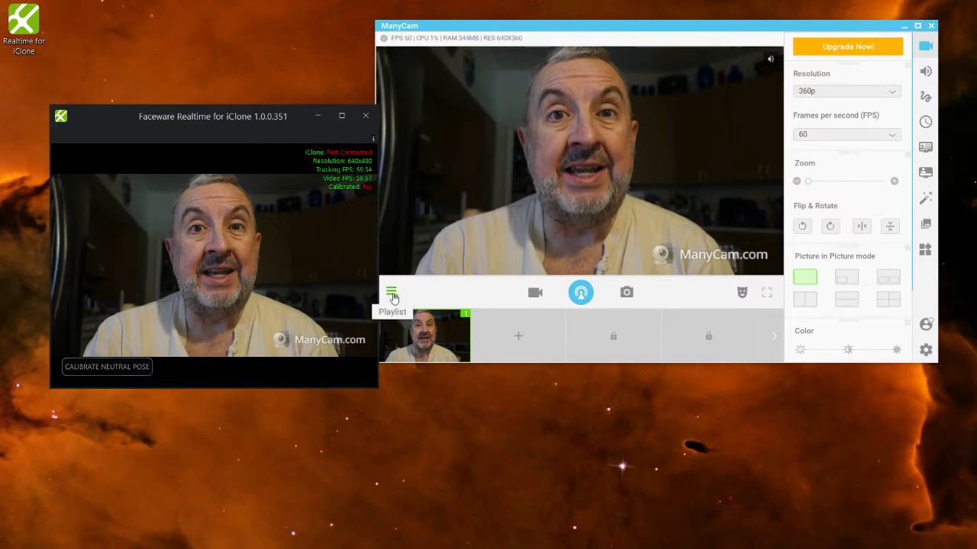
Step: Play and pause clip 0003.MP4 from the playlist, then calibrate Faceware's neutral pose
left_click(392, 291)
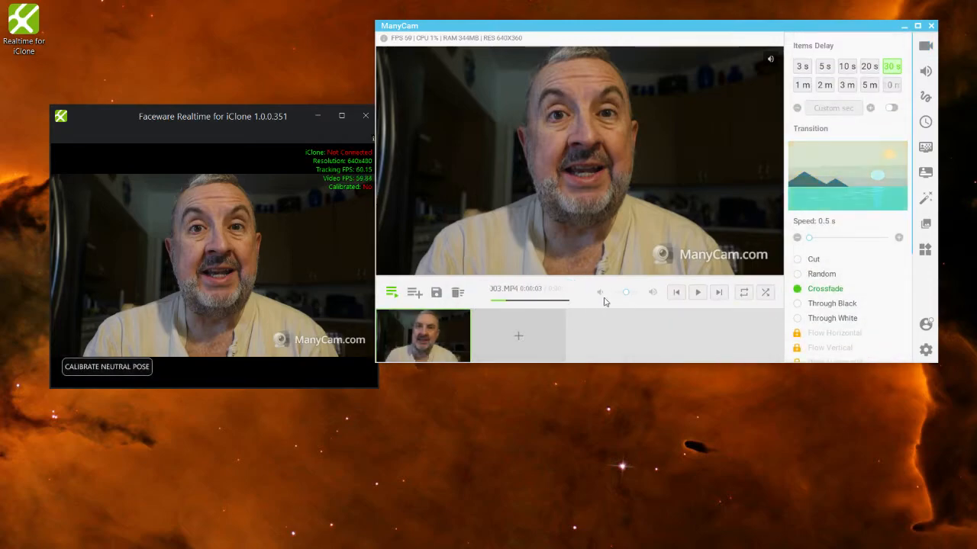
left_click(697, 292)
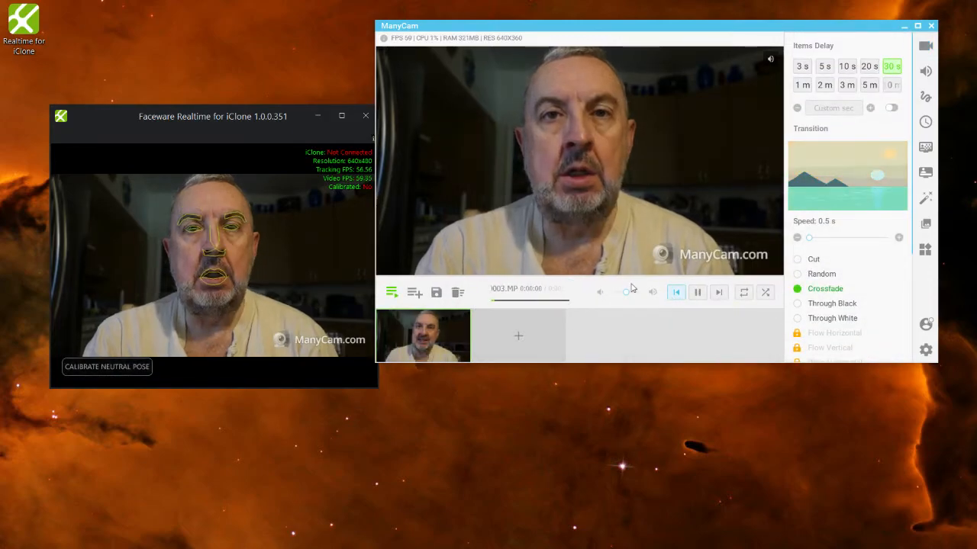
left_click(696, 293)
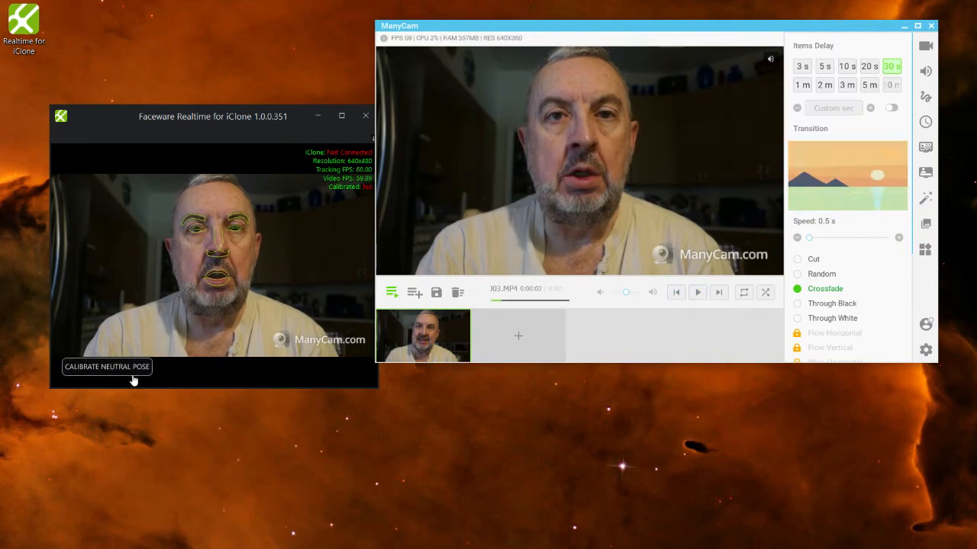
left_click(106, 367)
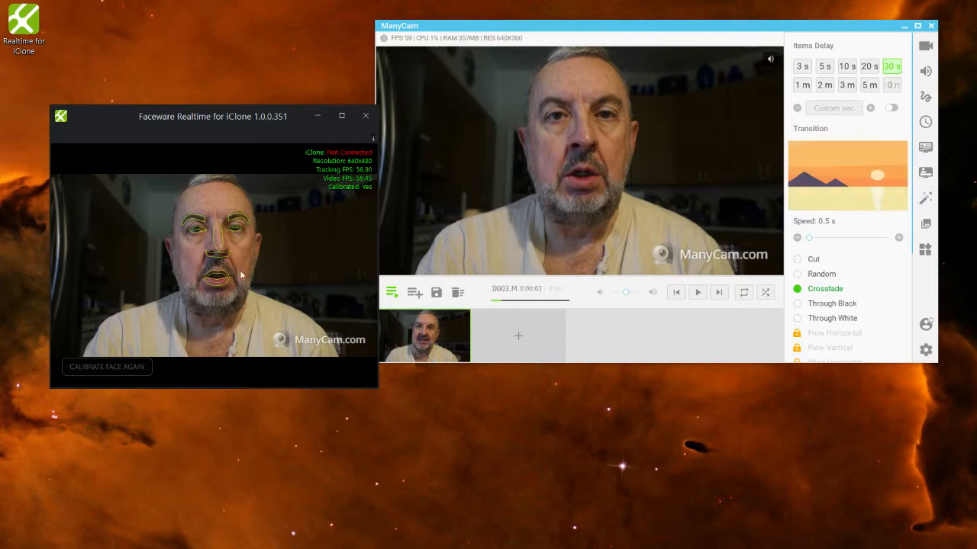
mouse_move(238, 221)
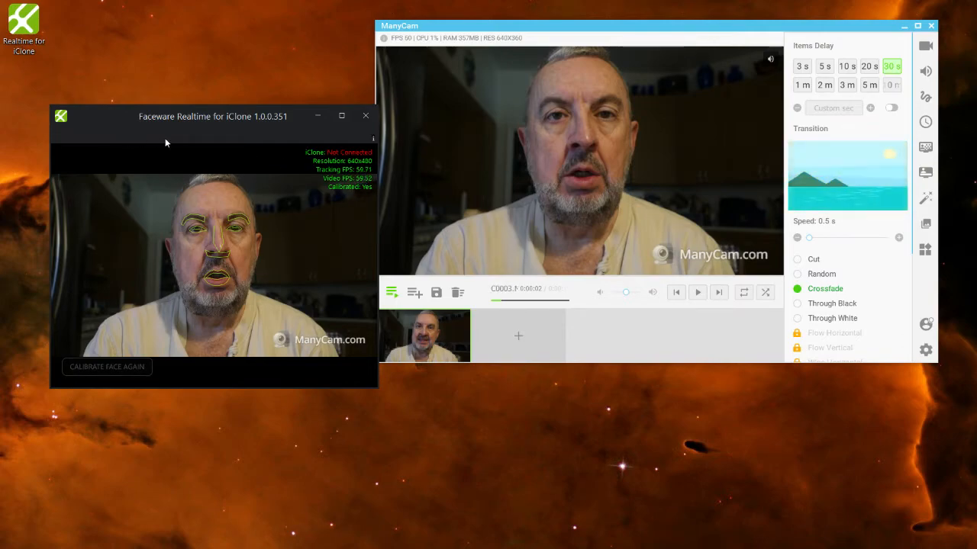
mouse_move(283, 225)
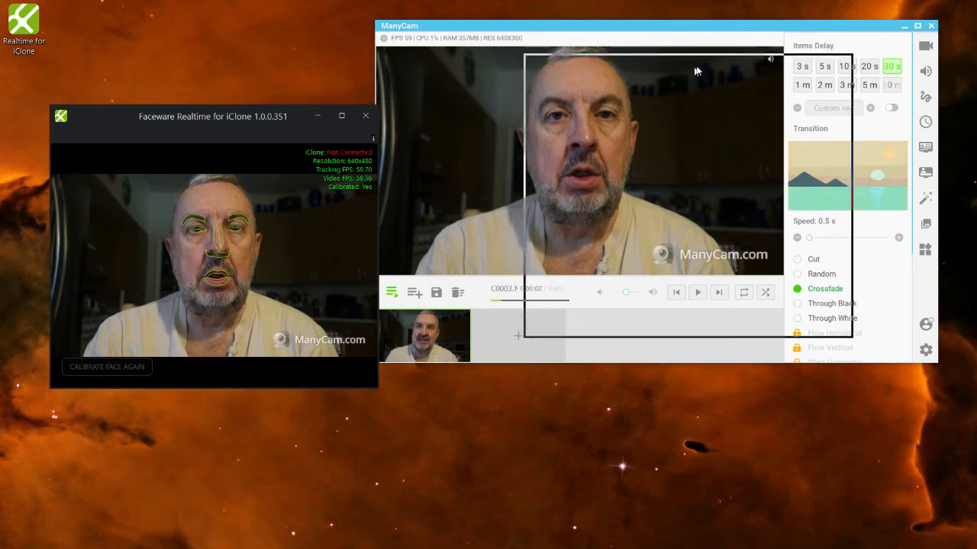
Step: Drag the Faceware Realtime window to the top-right and click the desktop area below it
left_click_drag(213, 116, 780, 20)
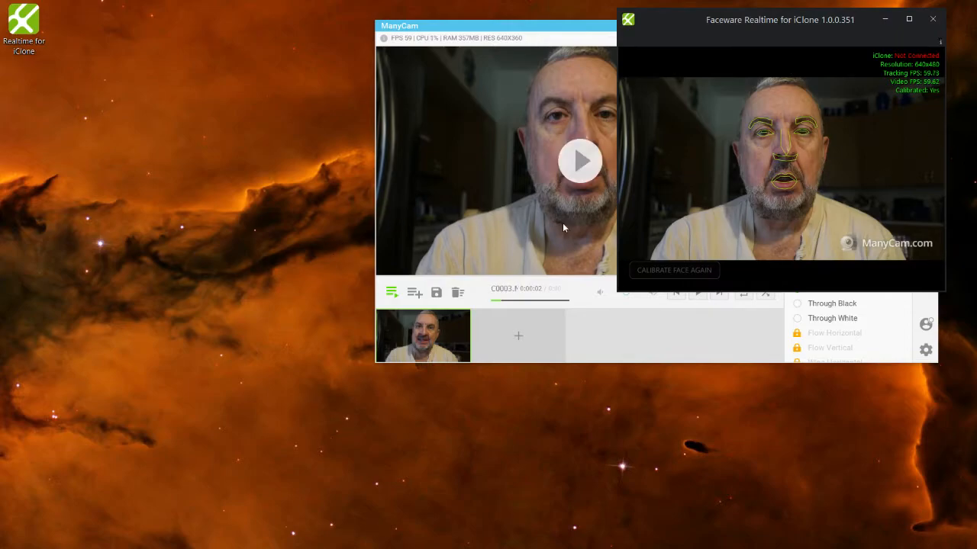
left_click(580, 160)
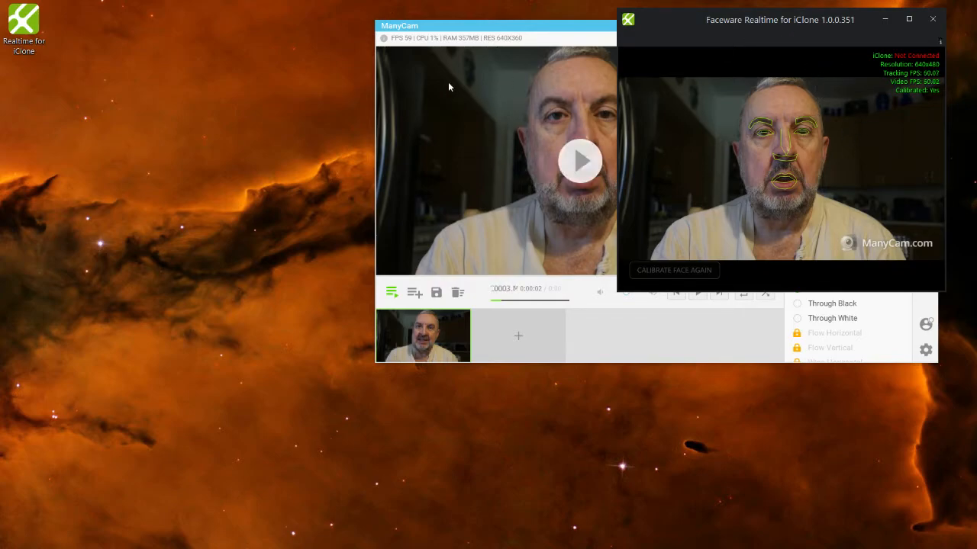
left_click(580, 161)
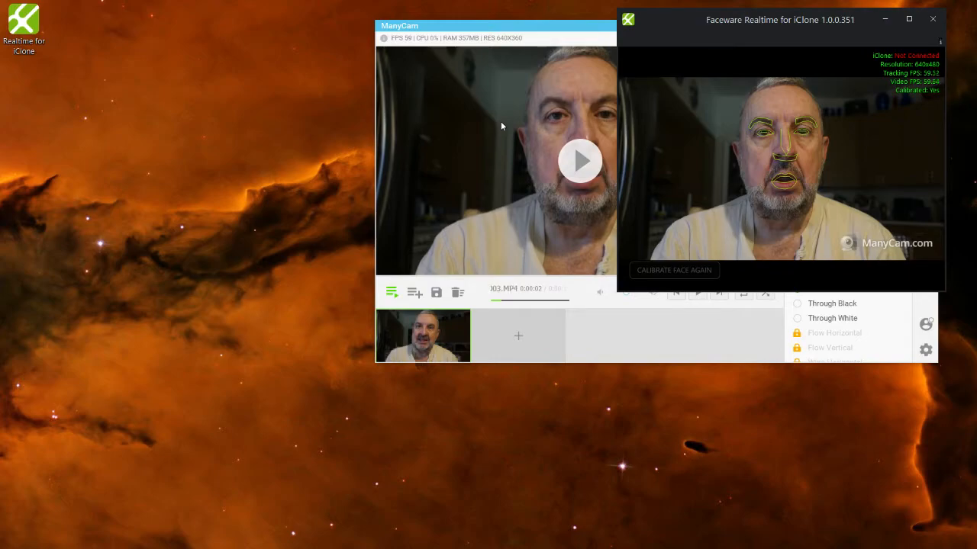
left_click(580, 161)
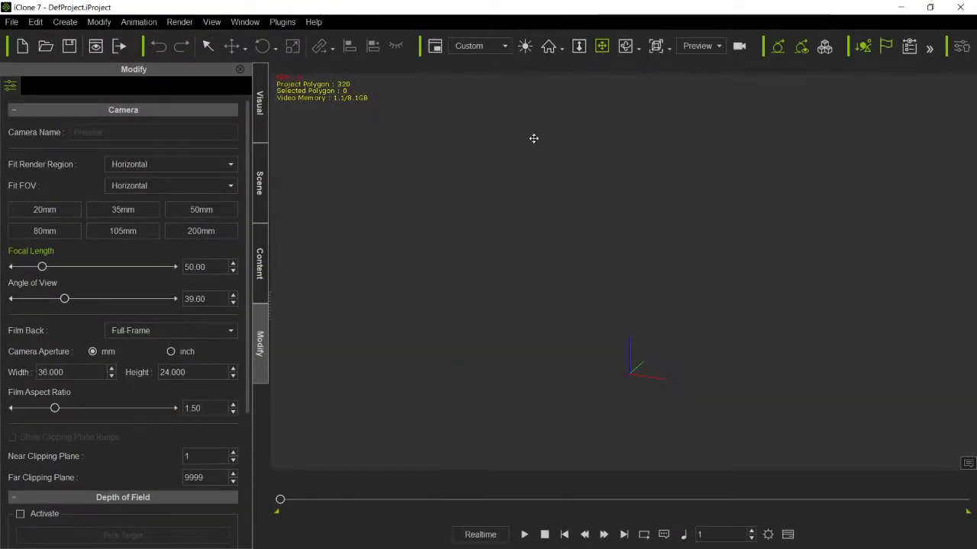
mouse_move(282, 21)
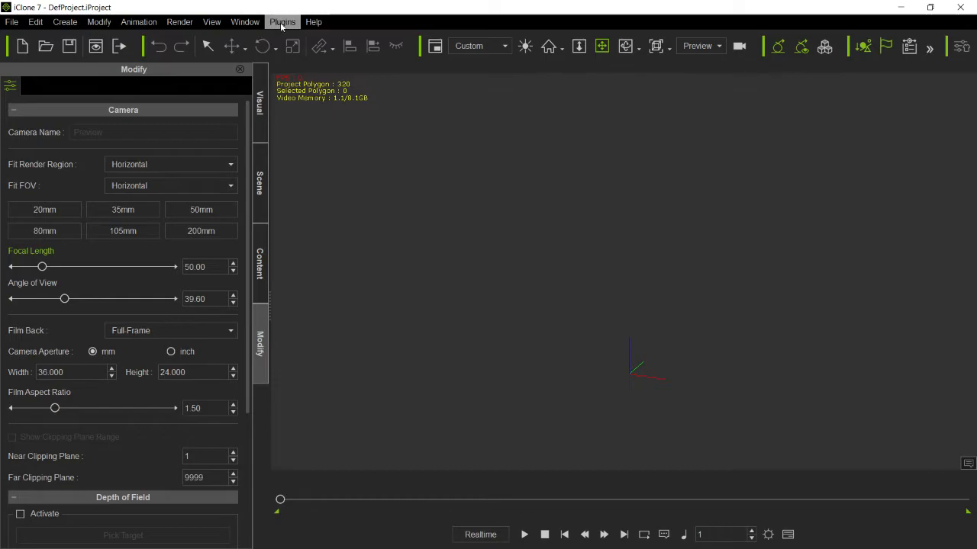
Step: Choose File > Open Project in iClone 7
left_click(11, 21)
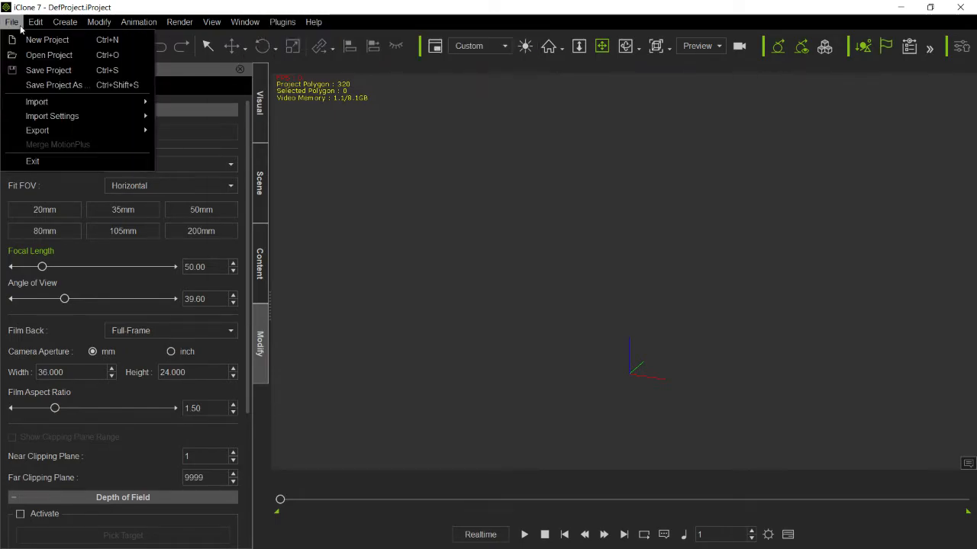
left_click(10, 21)
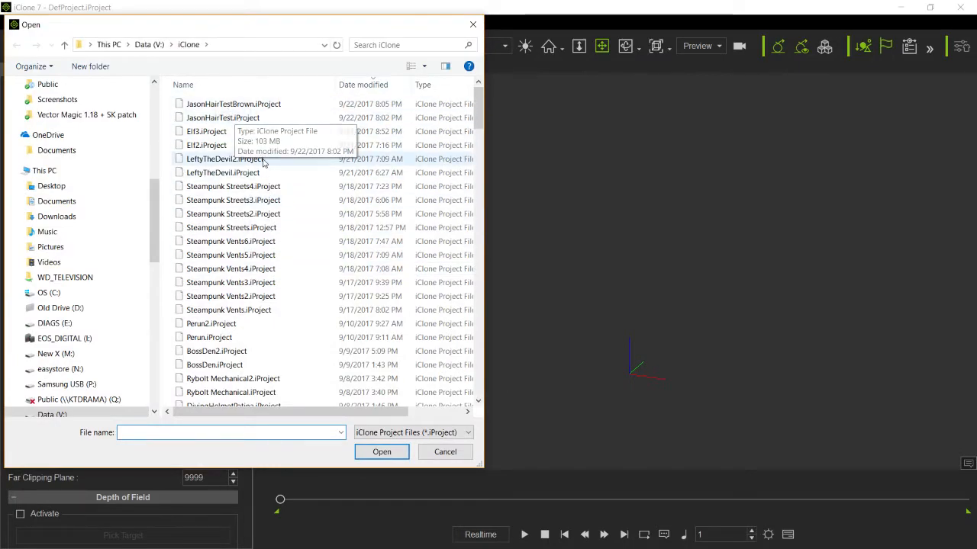
Step: Open LeftyTheDevil.iProject from the Open dialog
left_click(381, 452)
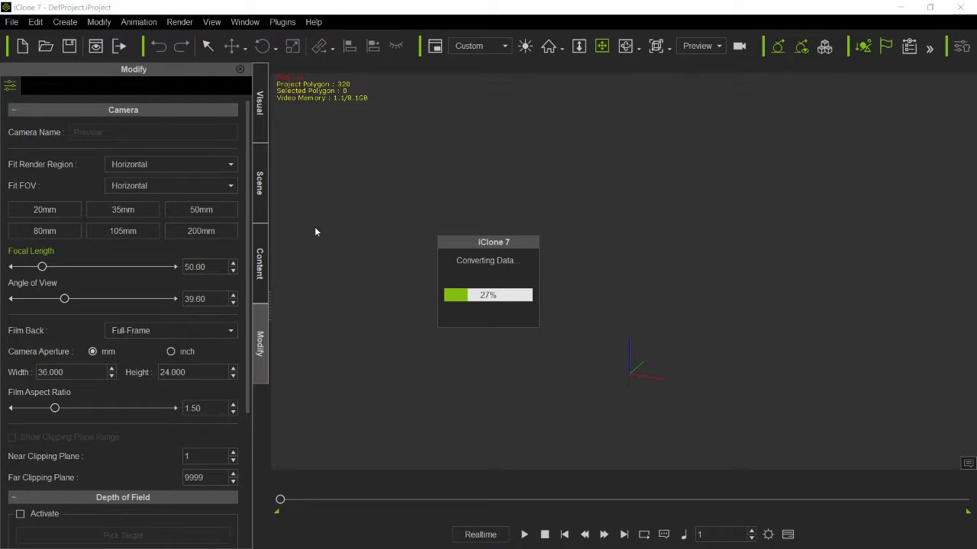
mouse_move(333, 203)
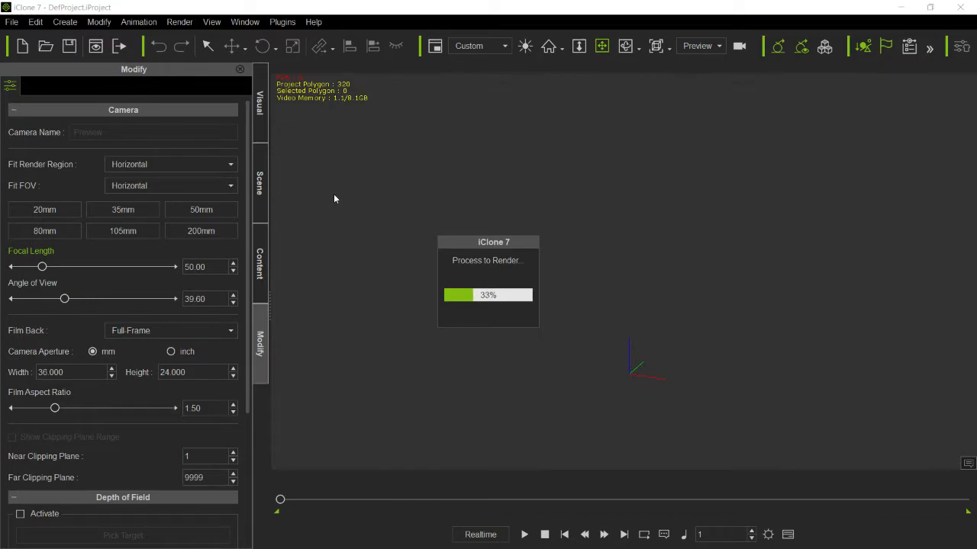
mouse_move(391, 139)
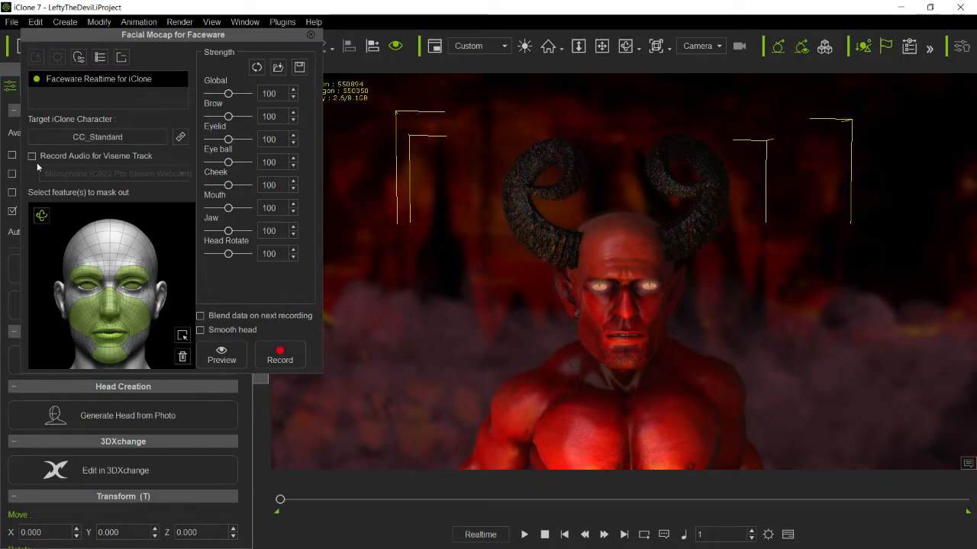
Step: Enable Record Audio for Viseme Track using the ManyCam Virtual Microphone
left_click(32, 156)
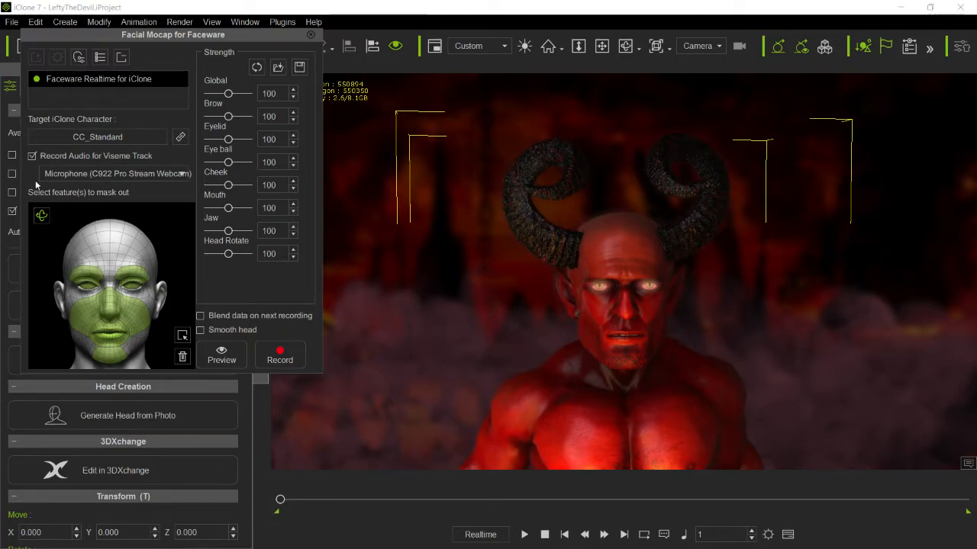
left_click(117, 173)
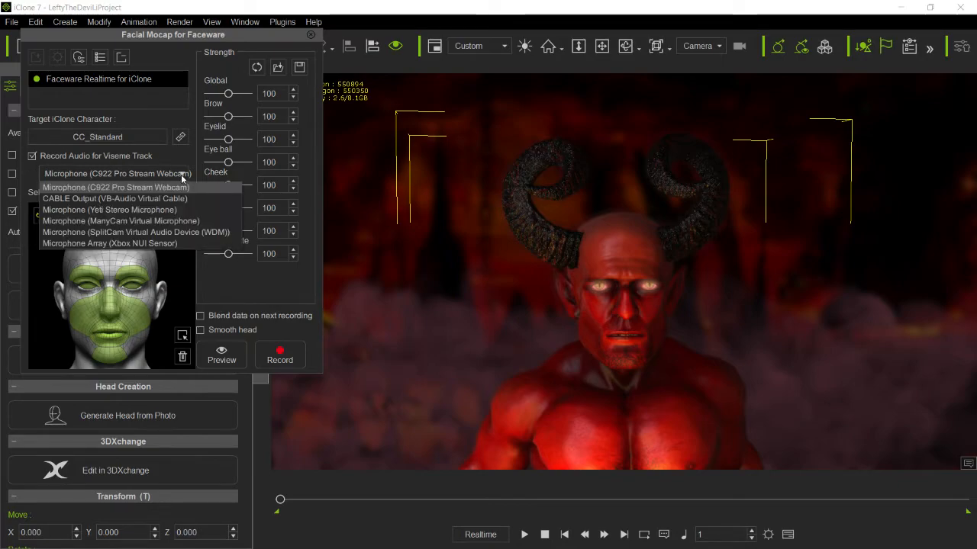
mouse_move(119, 220)
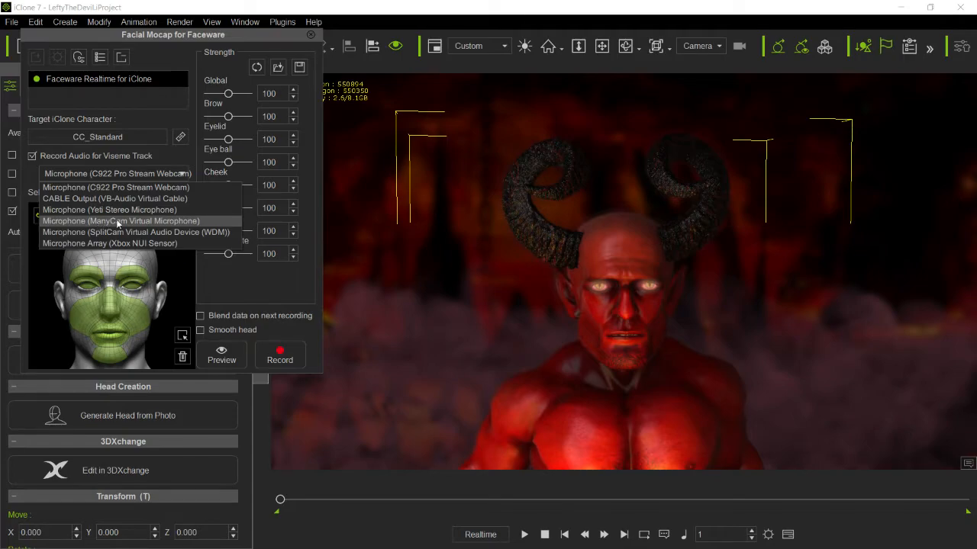
left_click(121, 220)
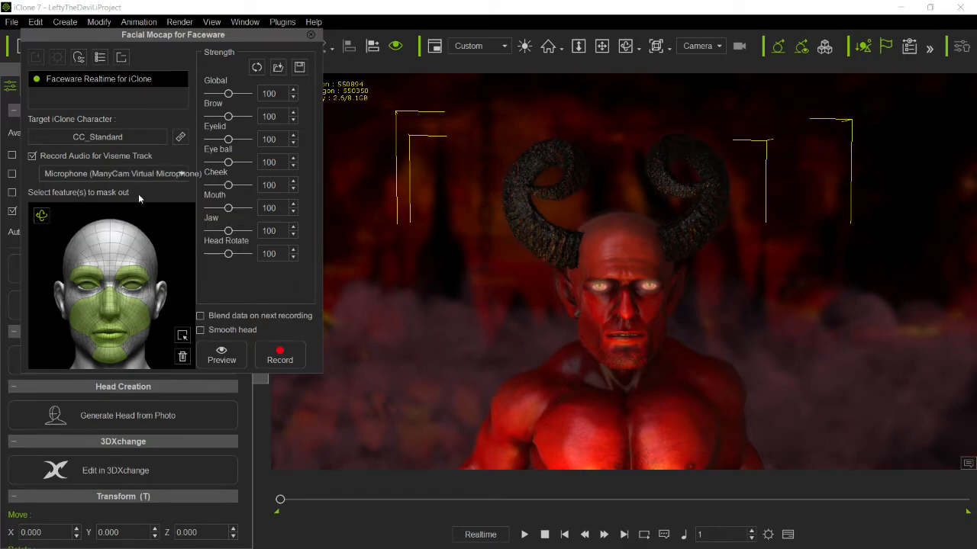
mouse_move(343, 241)
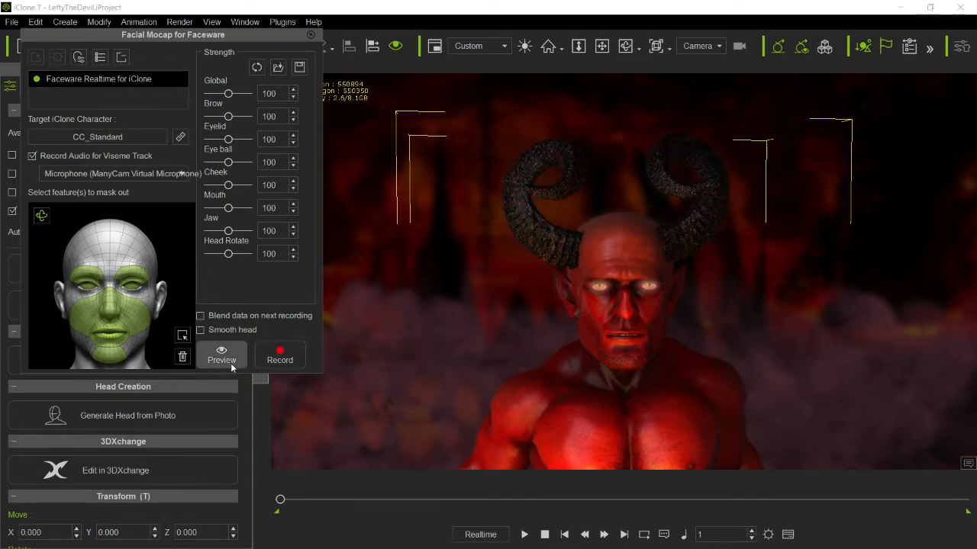
Step: Preview the live facial capture, then minimize the Faceware tracking window
left_click(200, 329)
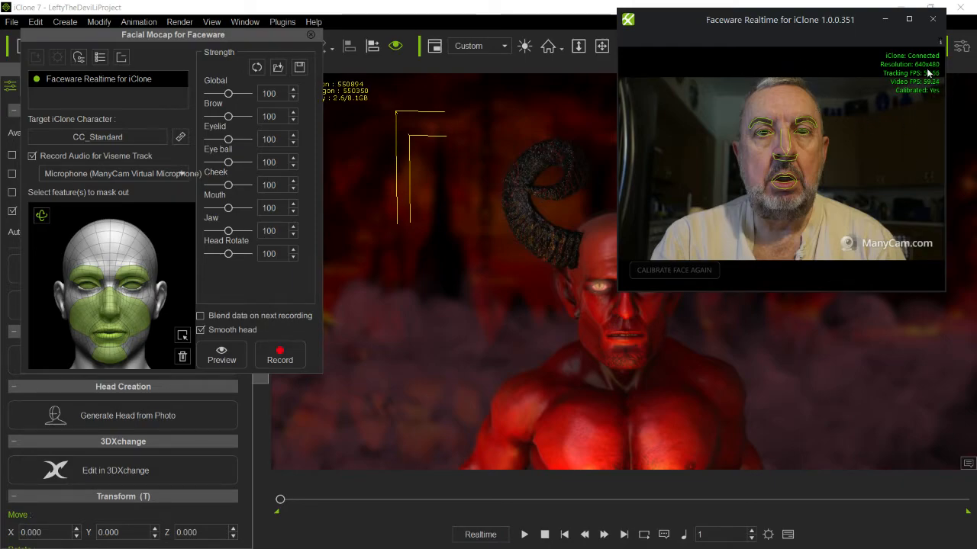
mouse_move(646, 289)
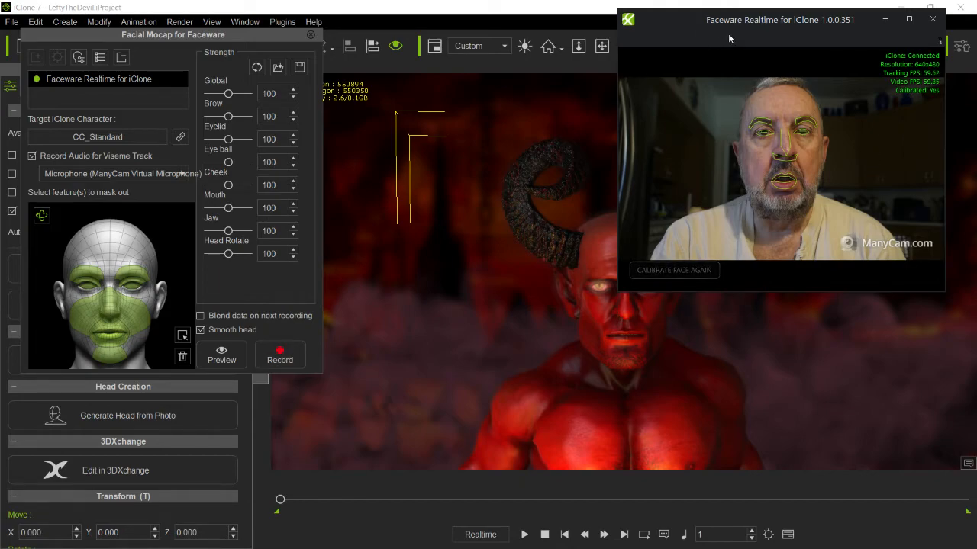
mouse_move(951, 90)
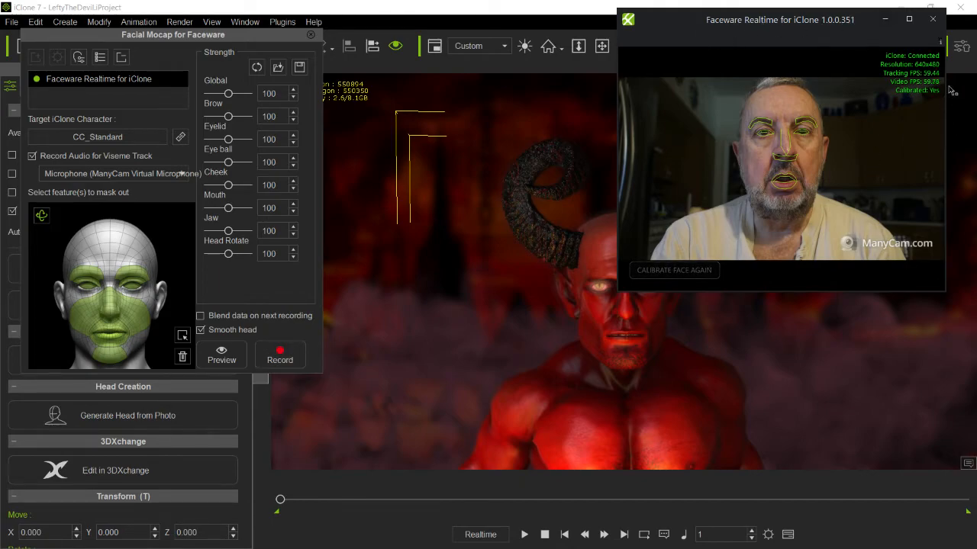
mouse_move(812, 35)
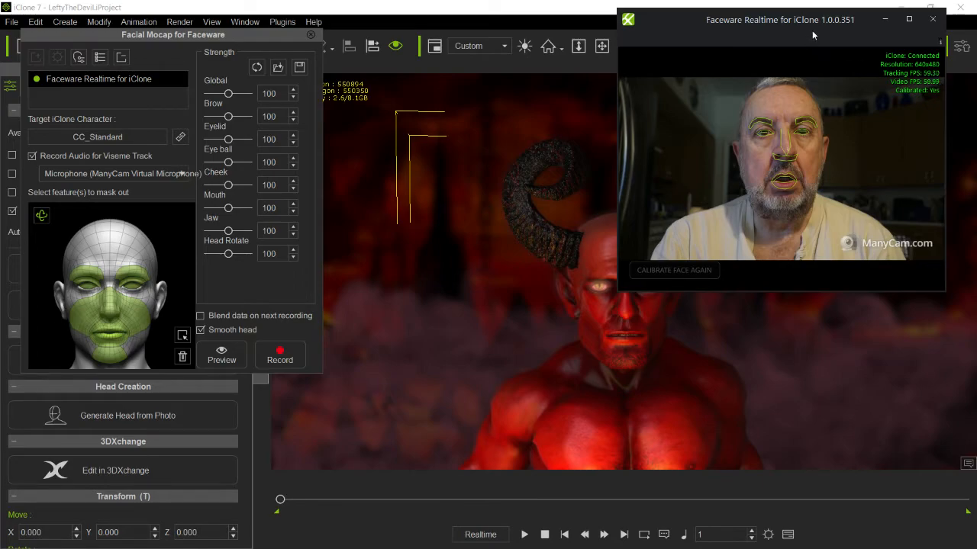
mouse_move(801, 28)
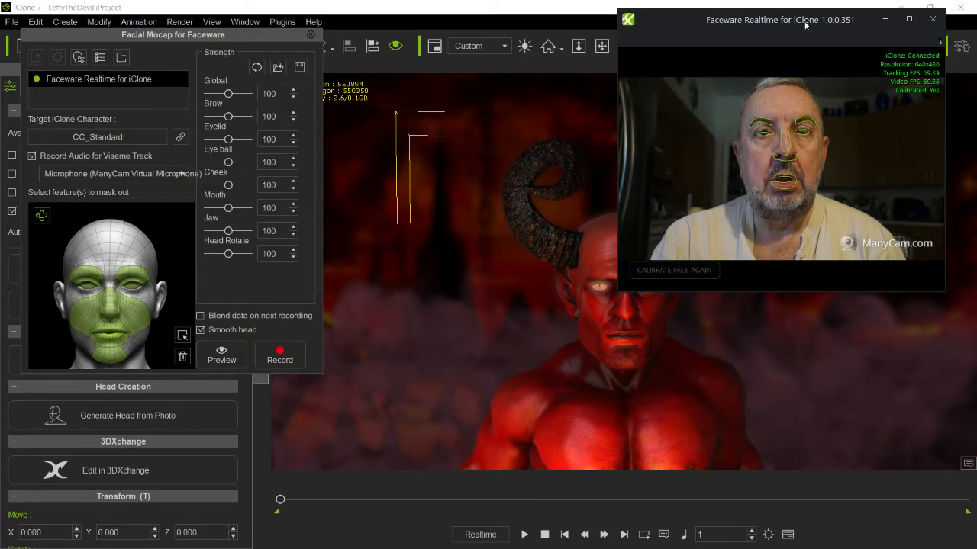
left_click(933, 20)
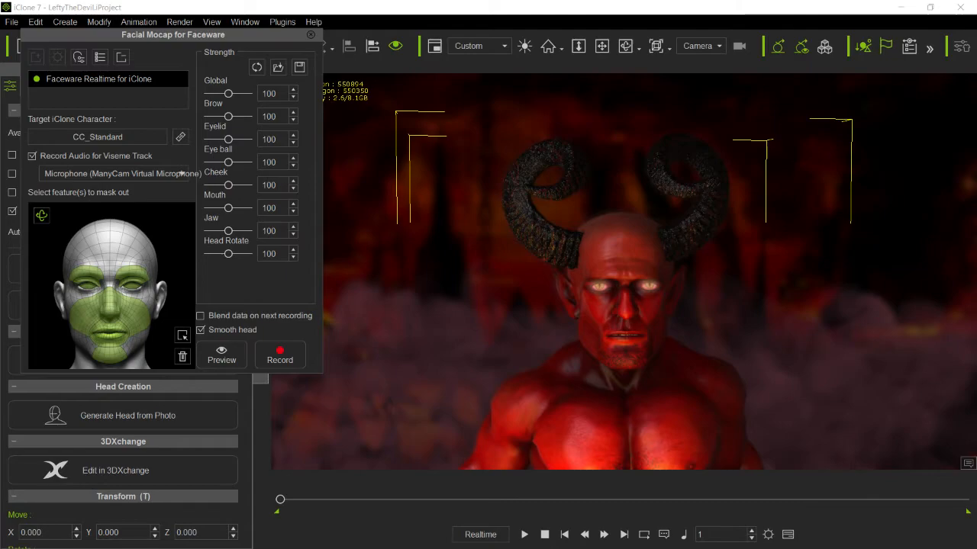
mouse_move(128, 415)
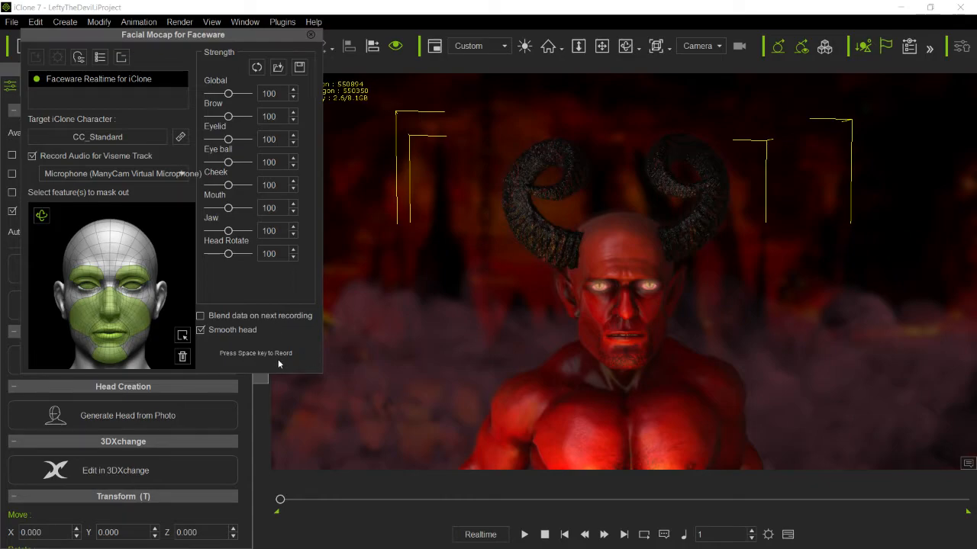
mouse_move(278, 364)
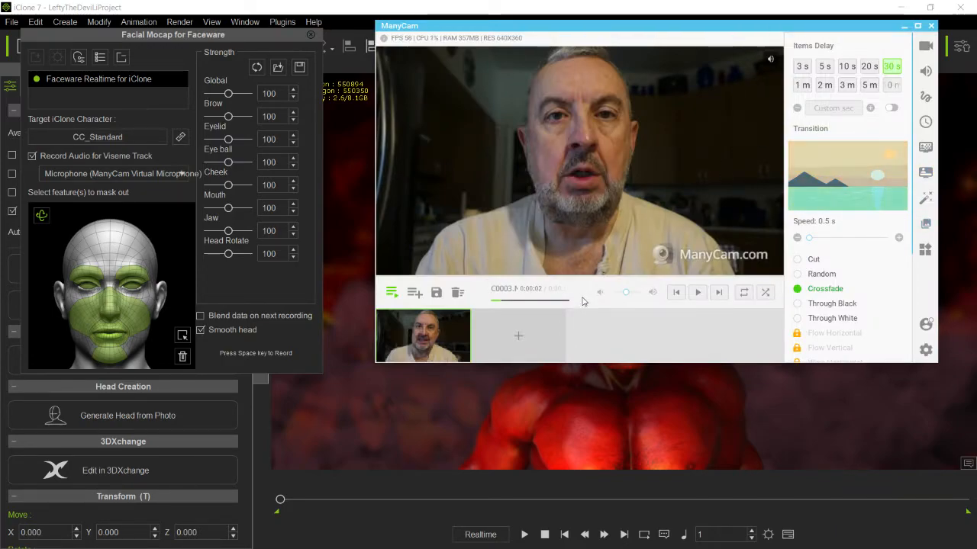
Step: Bring iClone to the front and press Space to start recording
left_click(697, 291)
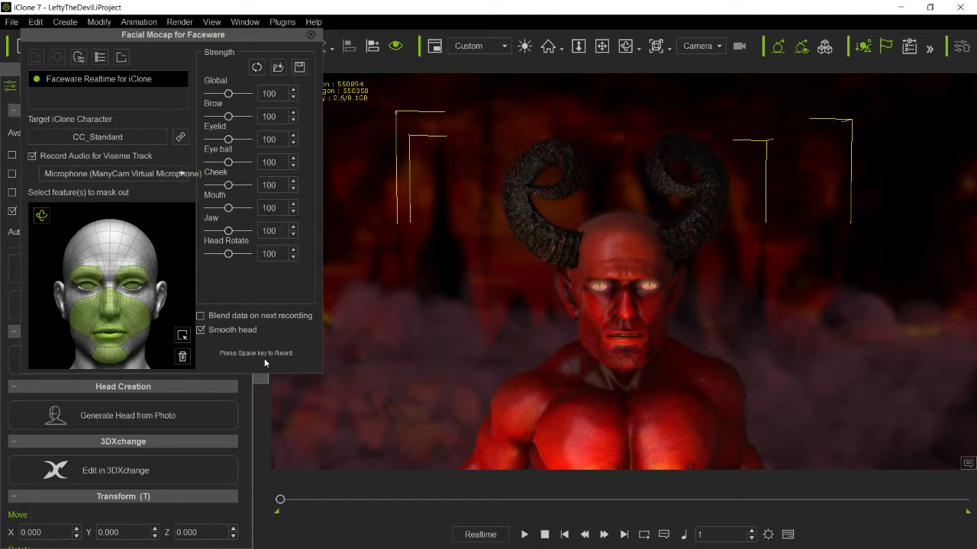
key("space")
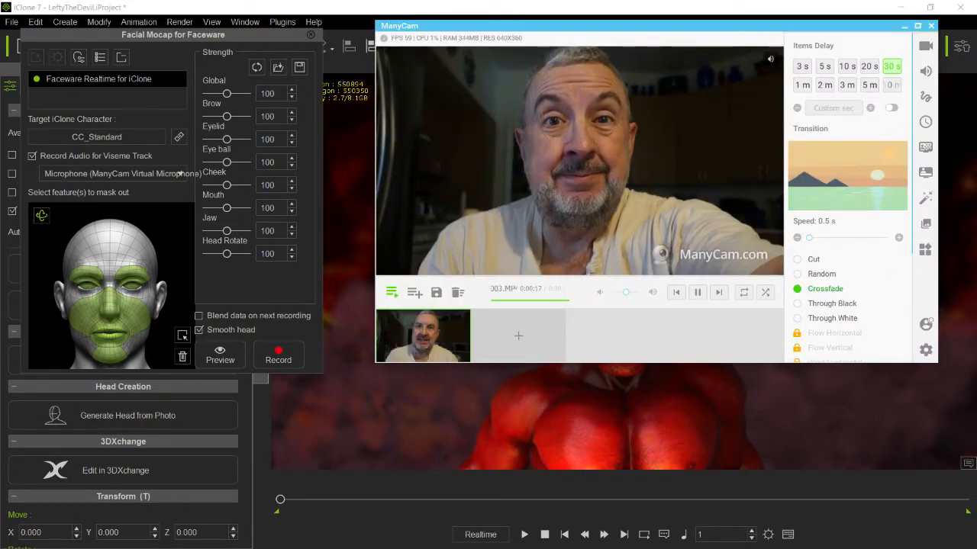
Step: Return the ManyCam clip to its start
left_click(579, 161)
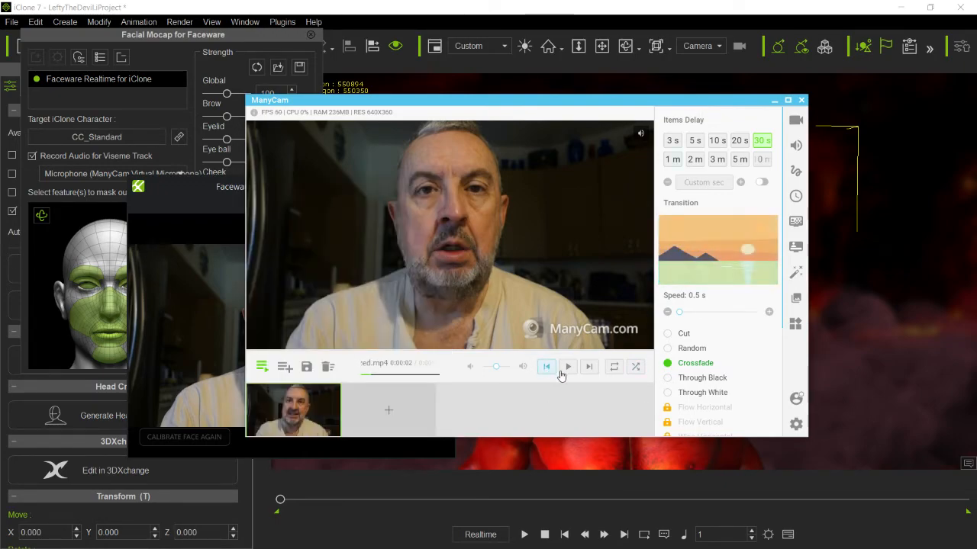
Step: Restart the ManyCam clip and record a new Faceware facial take on the devil
left_click(567, 367)
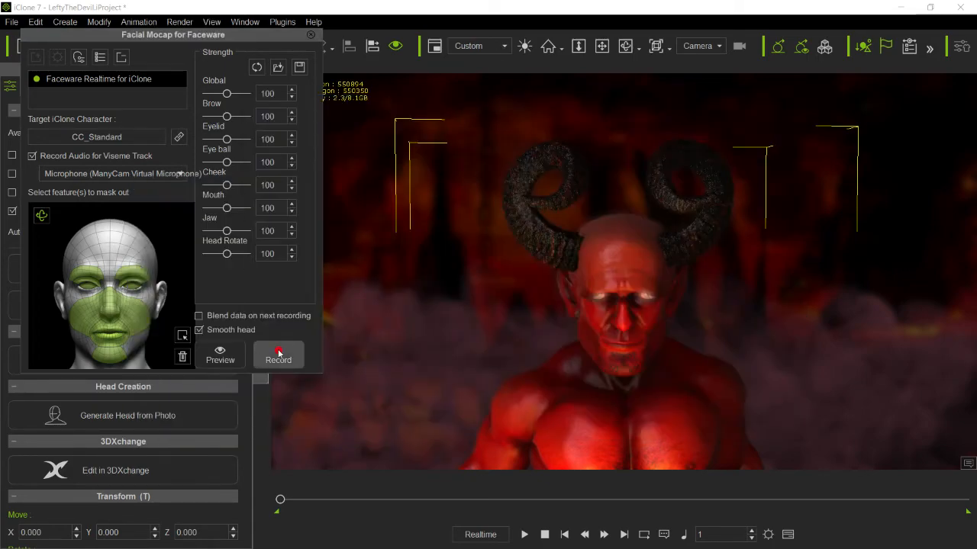
left_click(278, 355)
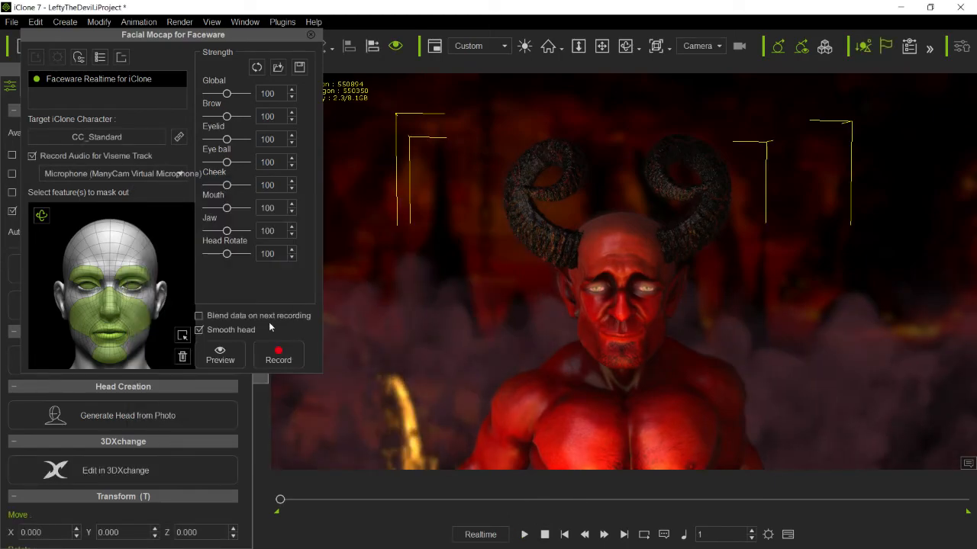
mouse_move(326, 223)
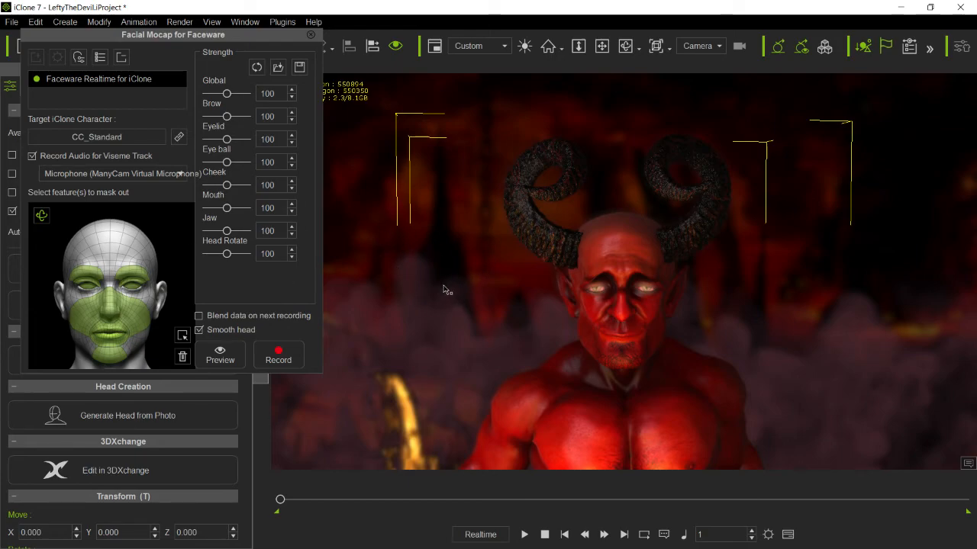
mouse_move(441, 304)
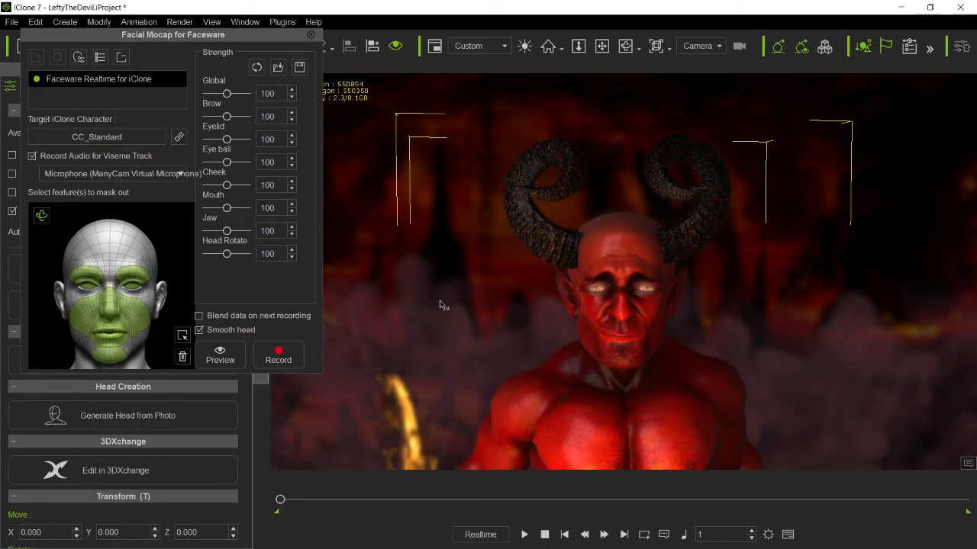
mouse_move(300, 316)
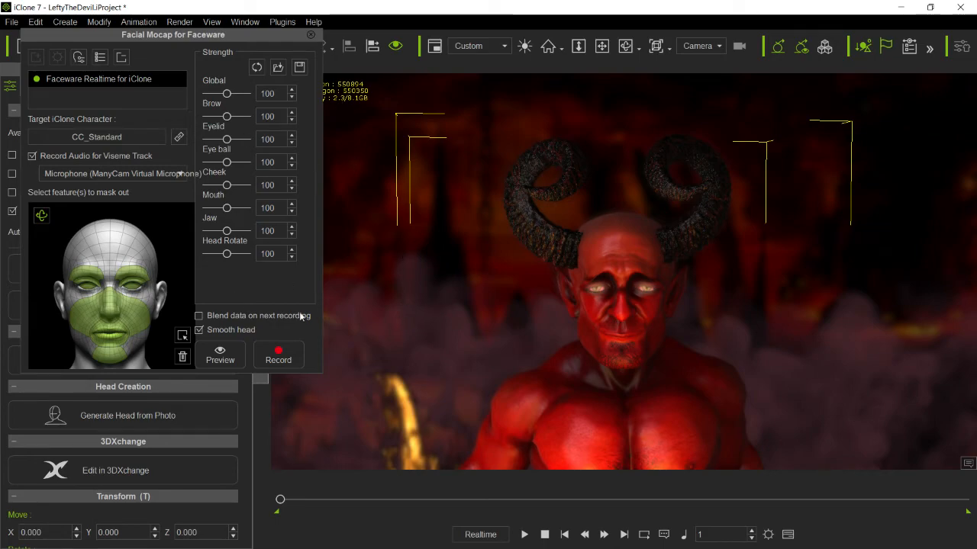
mouse_move(193, 173)
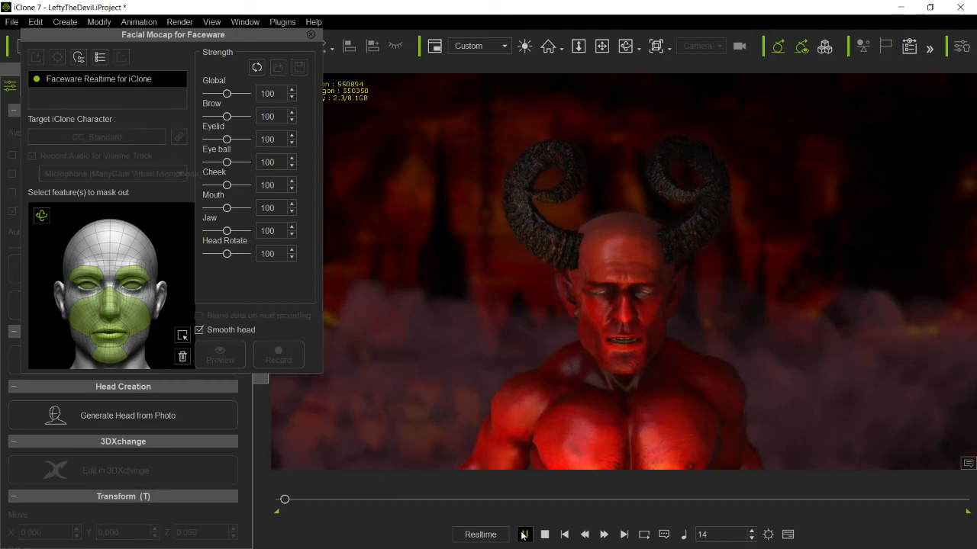
Step: Stop playback, rewind the timeline to frame 1, and close ManyCam
left_click(525, 534)
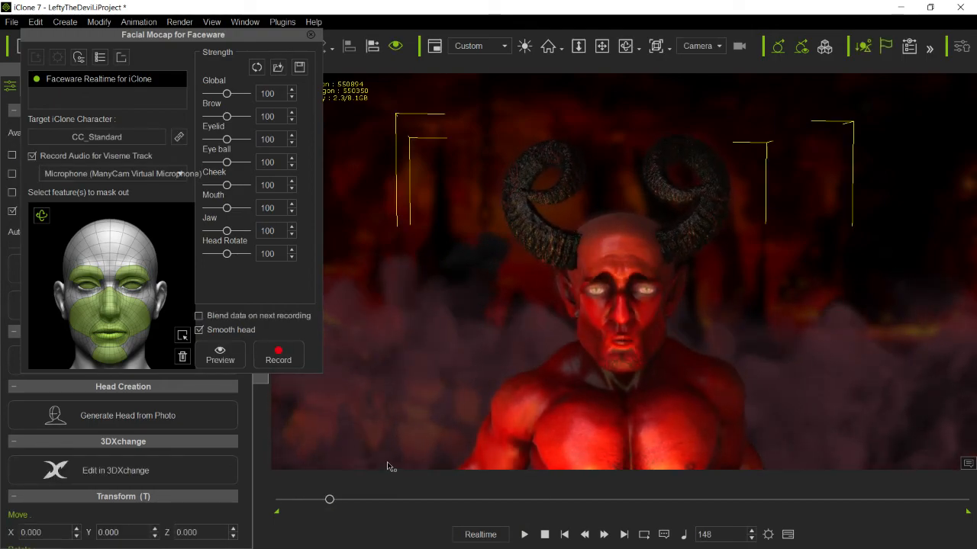
left_click_drag(328, 500, 279, 499)
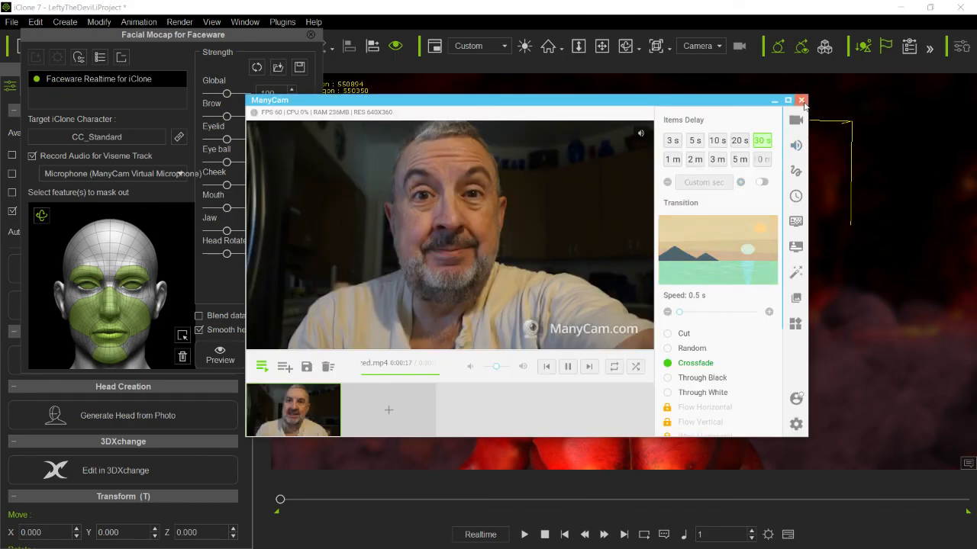
left_click(803, 100)
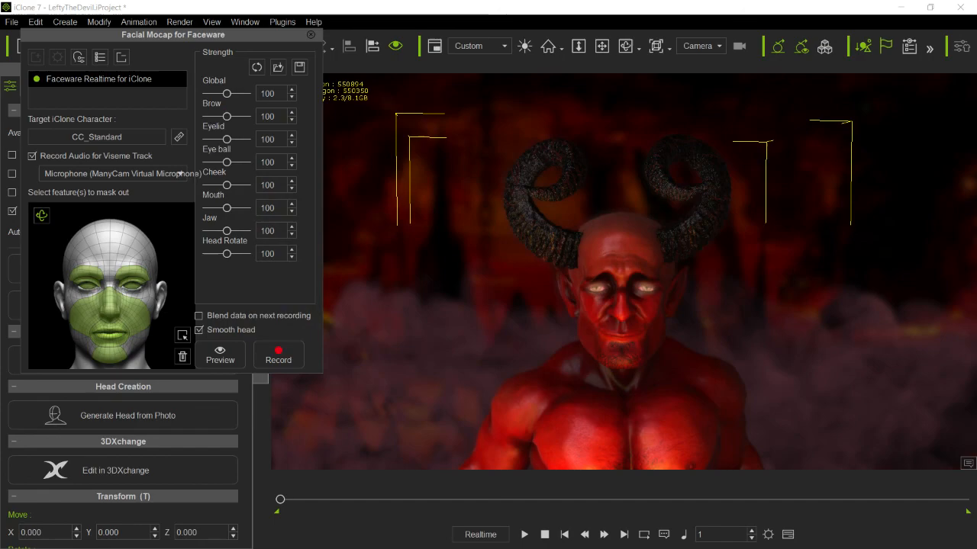
mouse_move(683, 244)
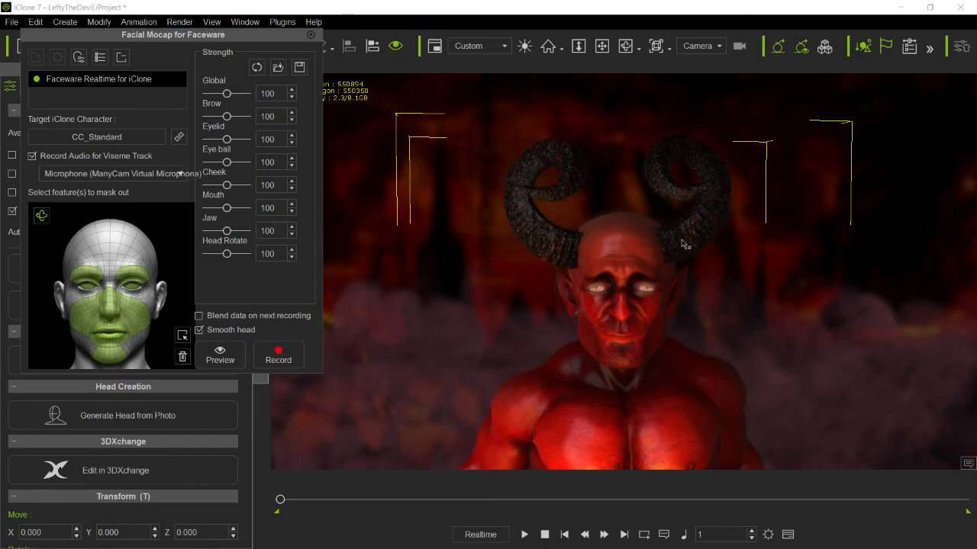